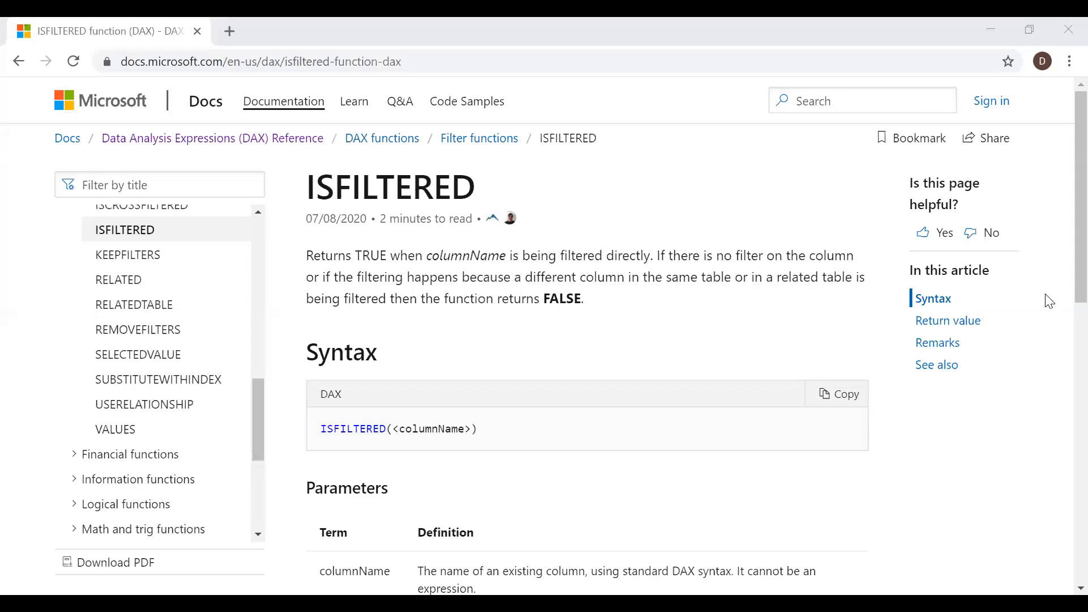
mouse_move(449, 236)
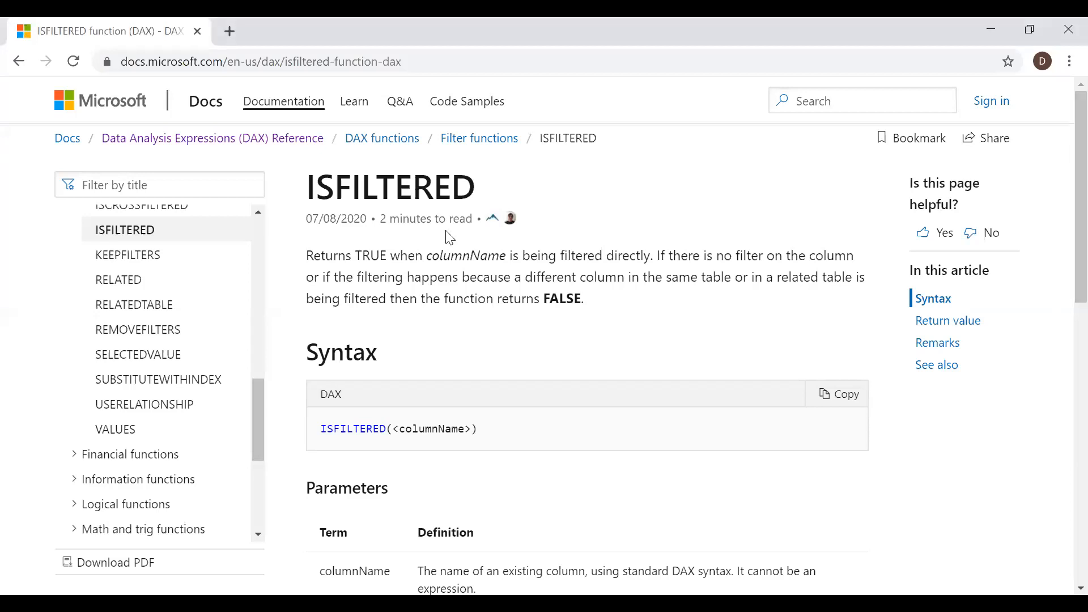
mouse_move(380, 240)
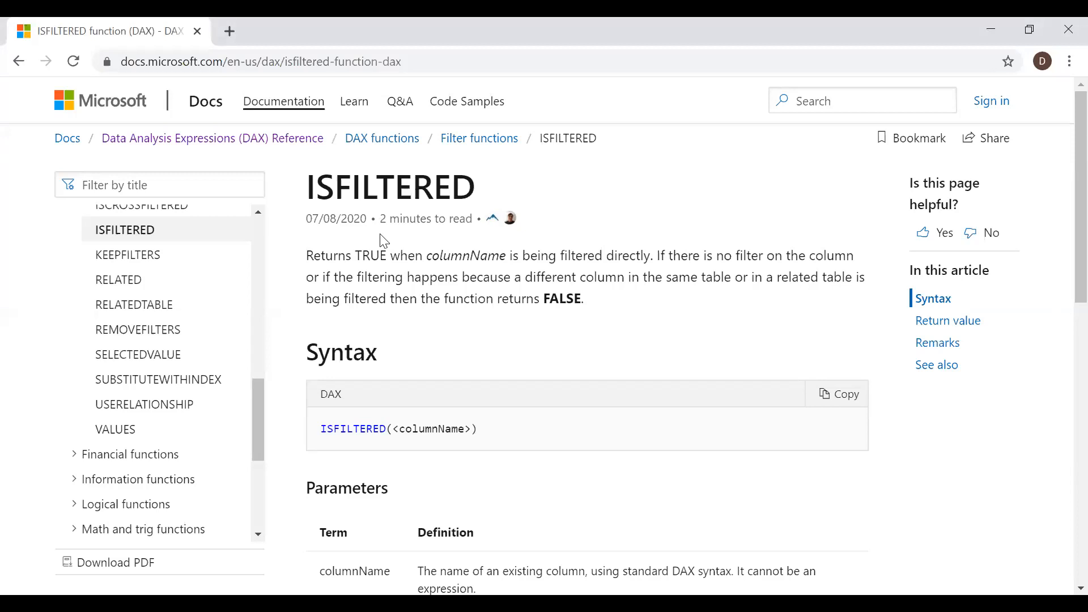
mouse_move(628, 256)
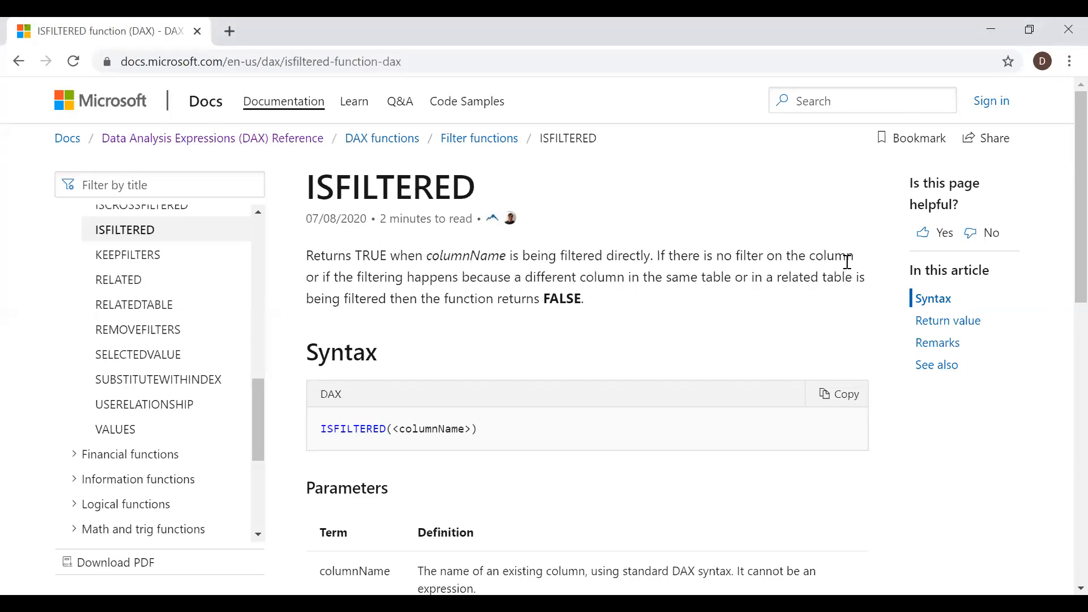
mouse_move(528, 295)
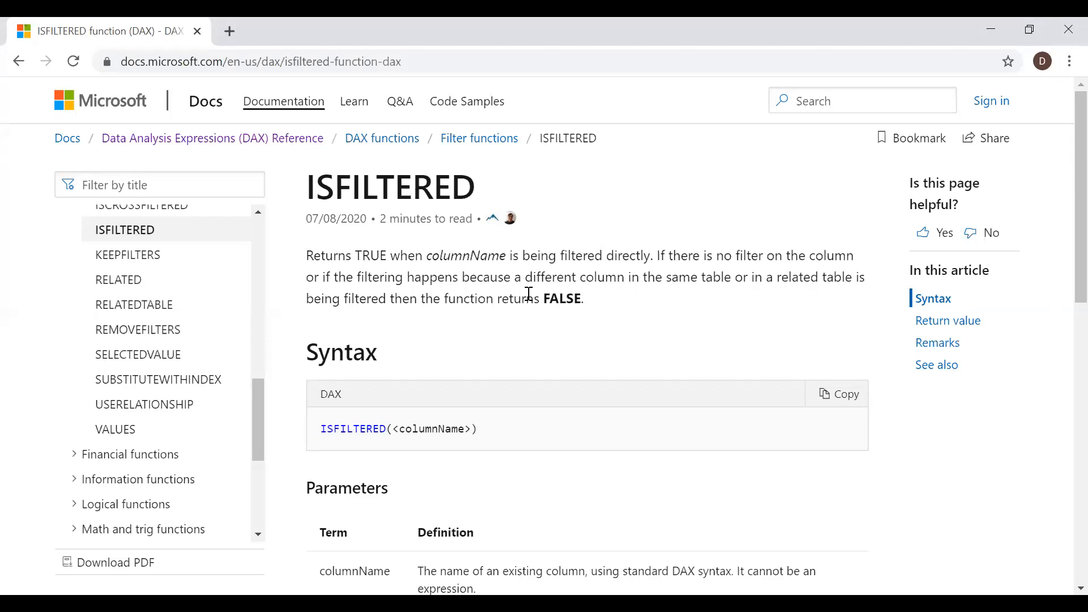
mouse_move(1056, 221)
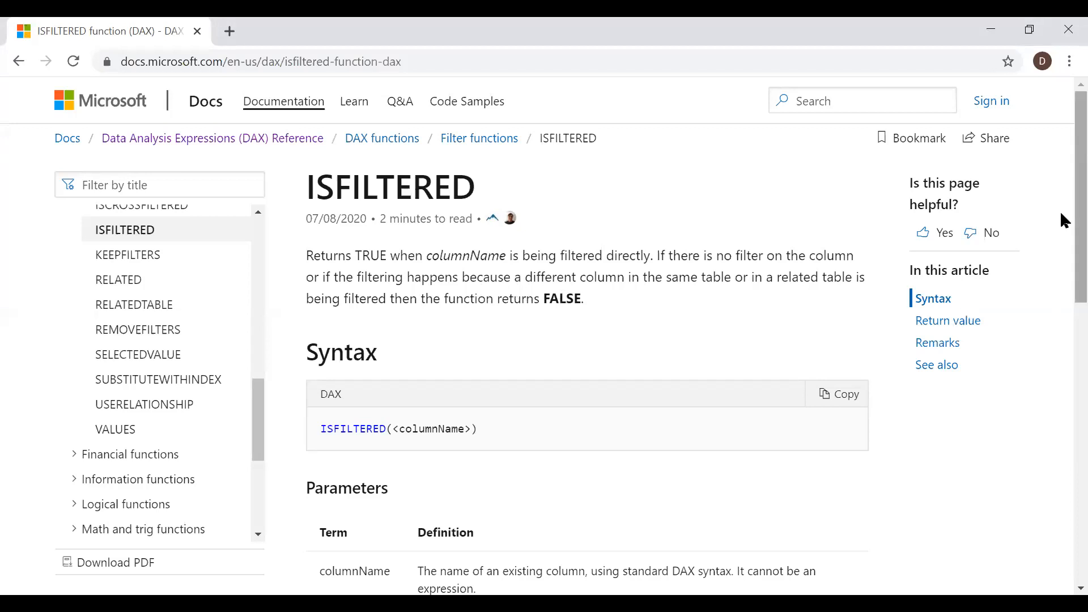
- Scroll through the Year/Product/Sales rows for products A and B across 2016–2020
scroll("down", 3)
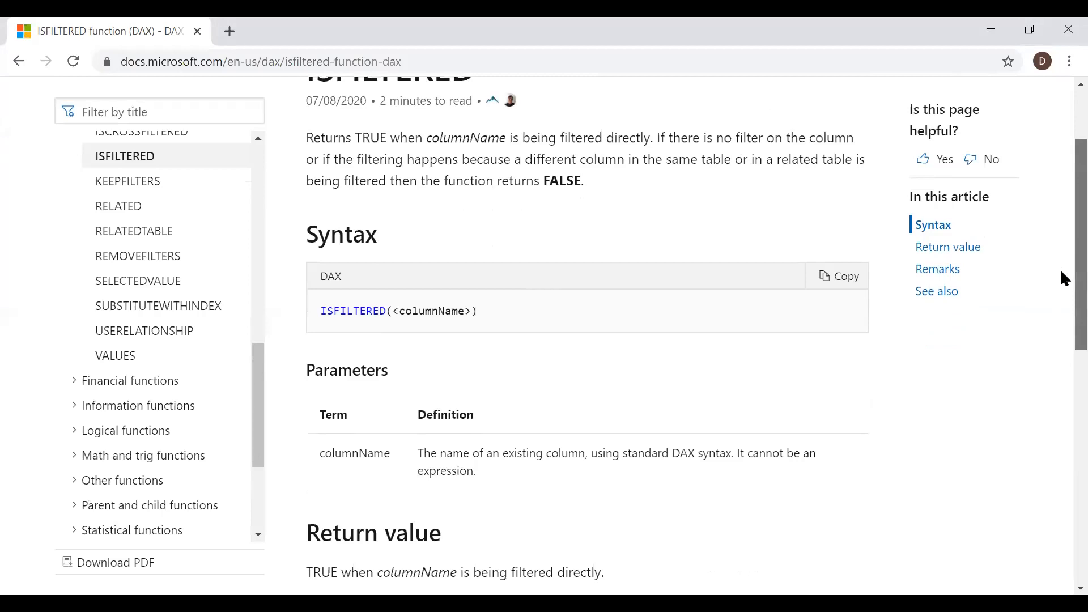
scroll("down", 3)
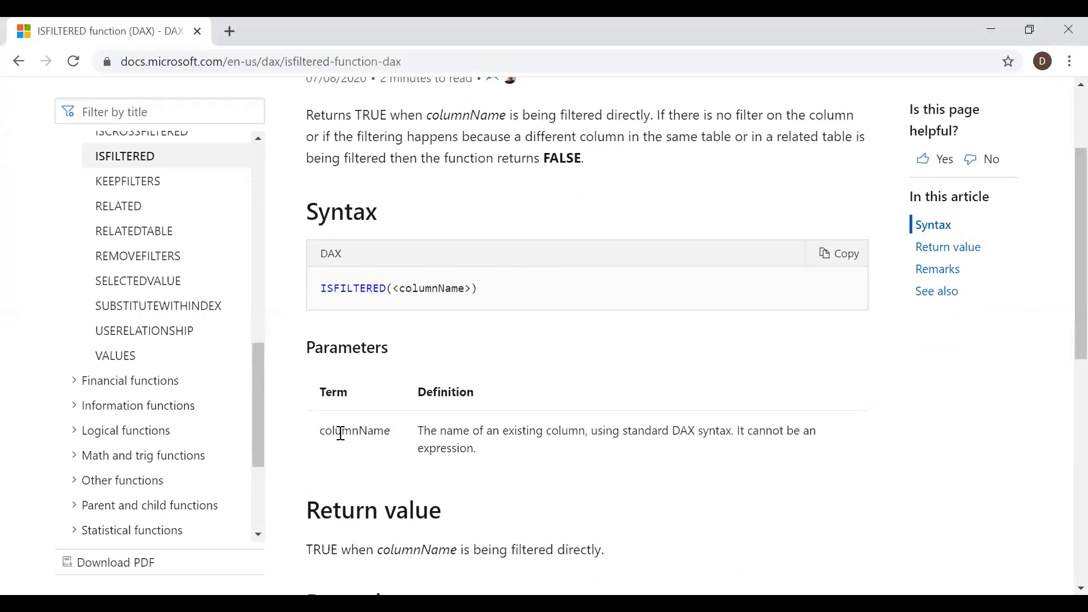
mouse_move(1057, 281)
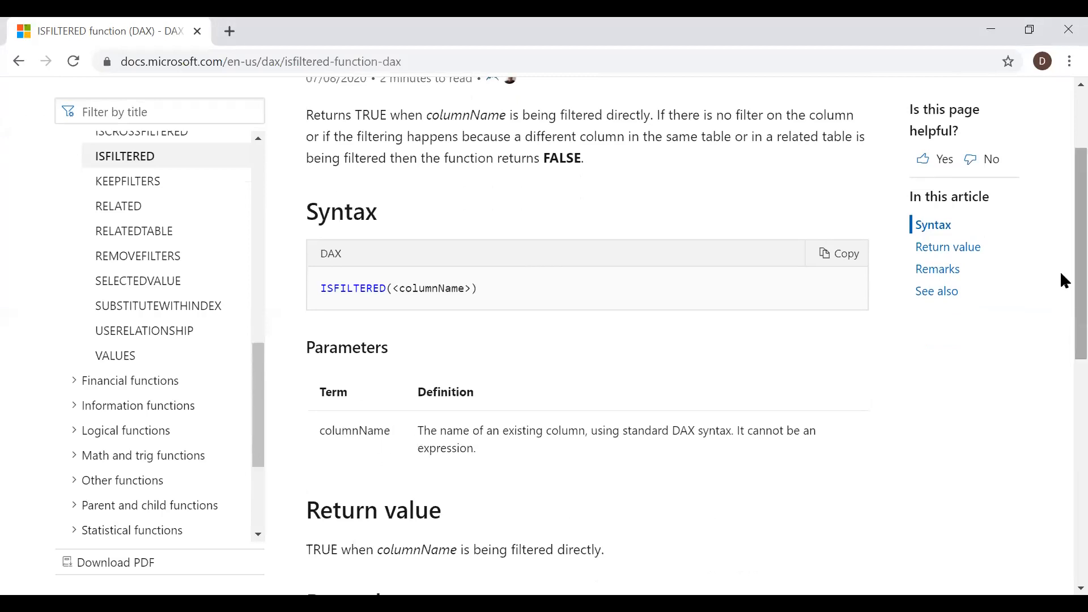
scroll("down", 3)
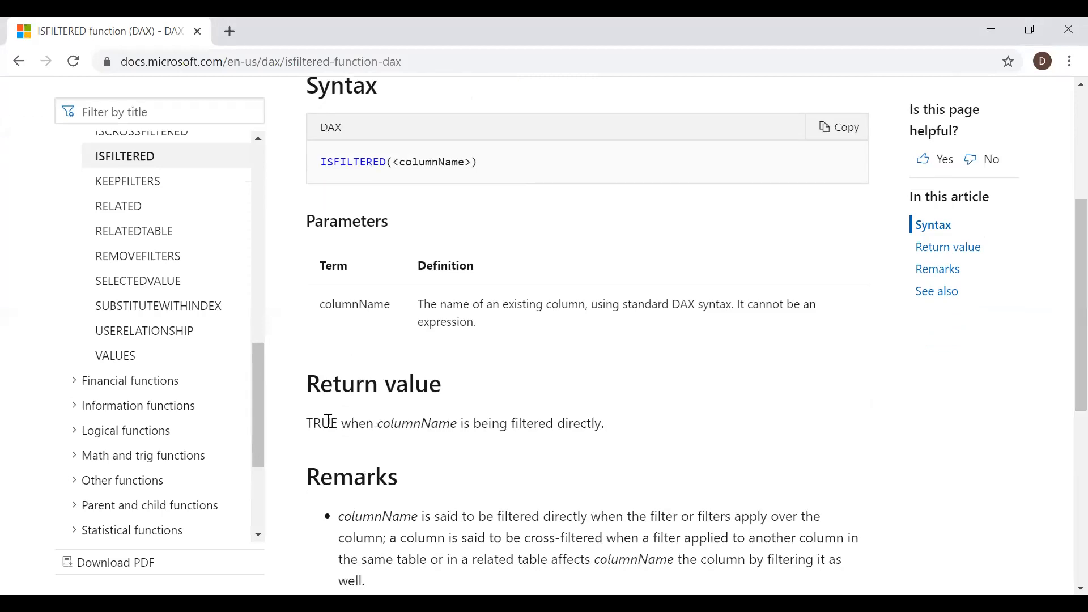
mouse_move(1062, 326)
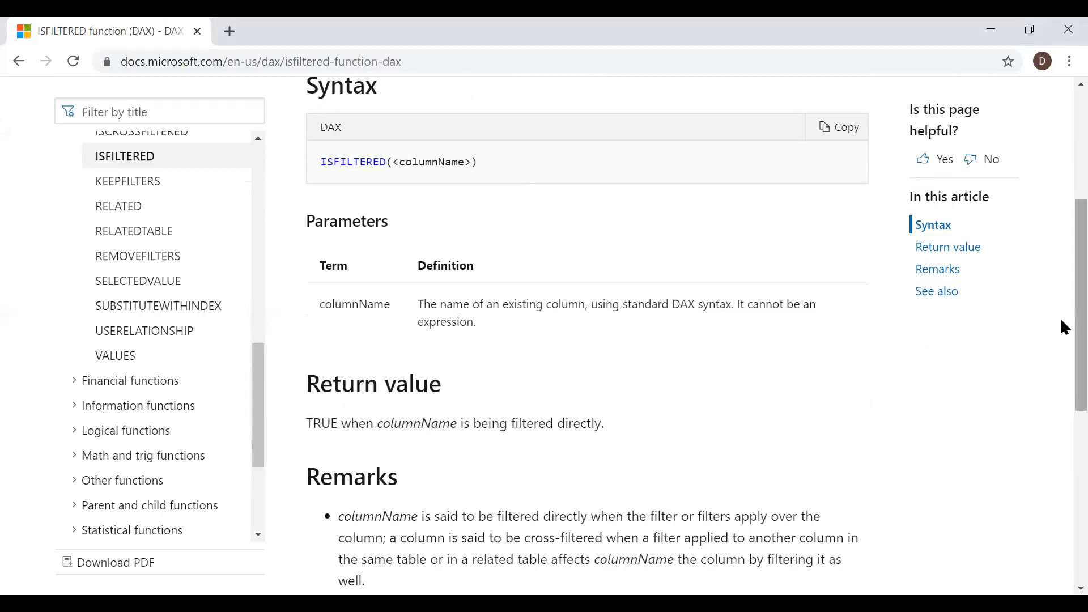
scroll("down", 3)
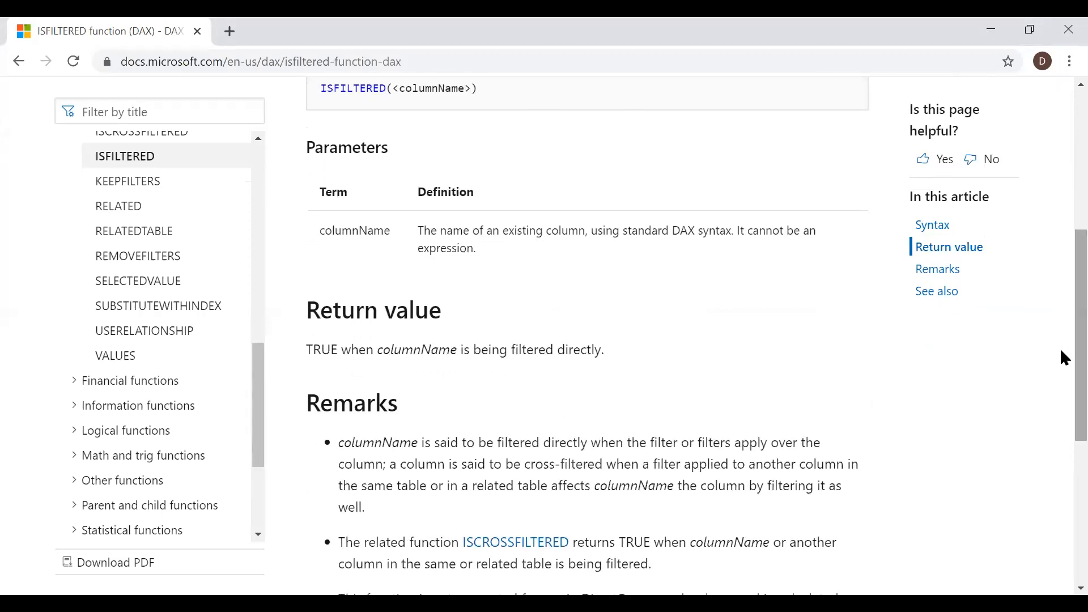
scroll("down", 3)
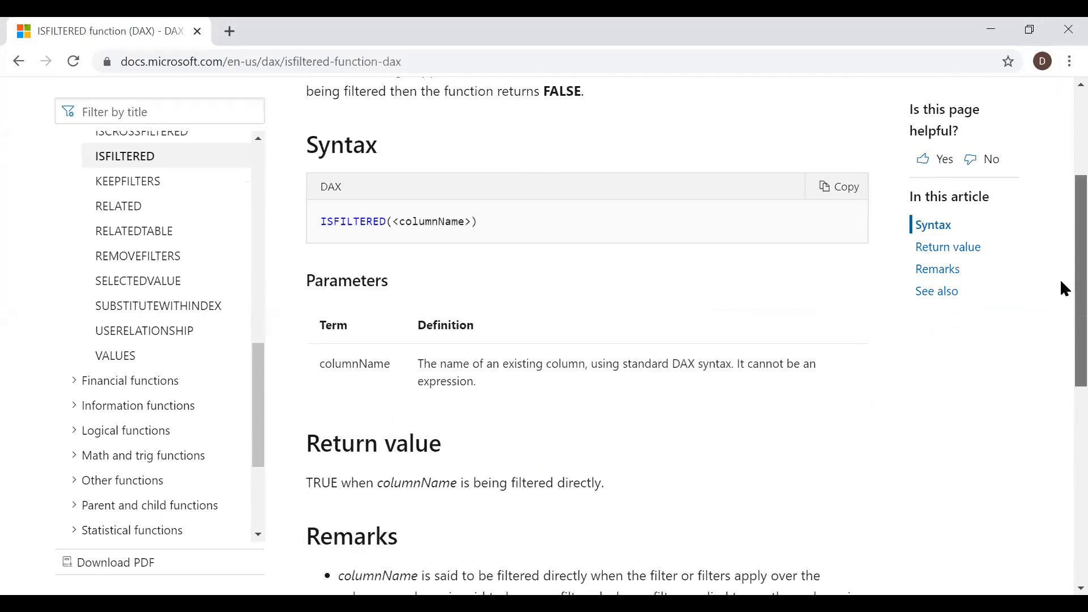
scroll("up", 3)
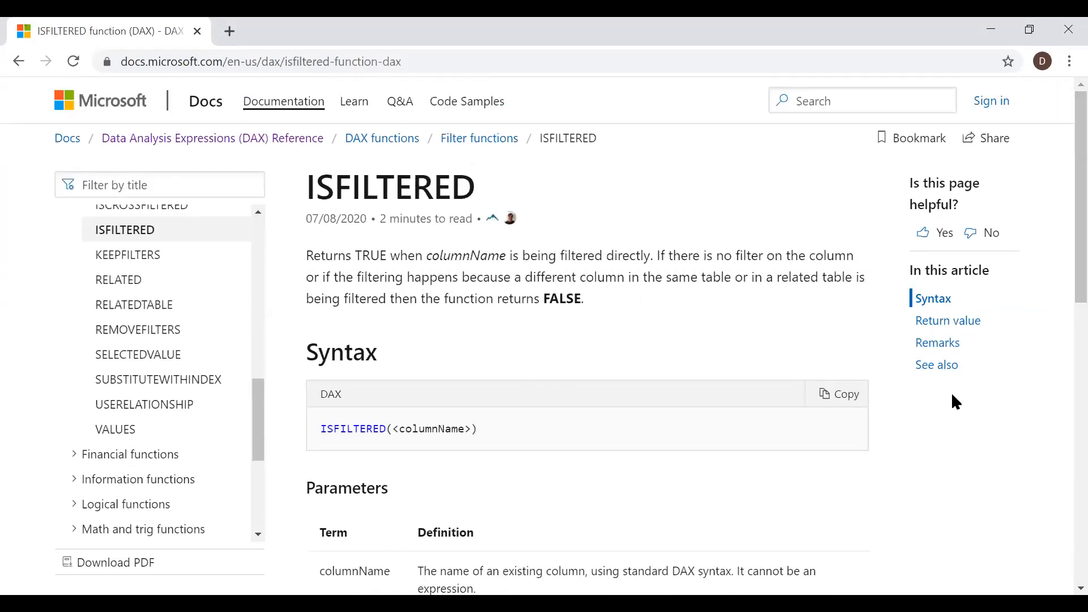
mouse_move(740, 566)
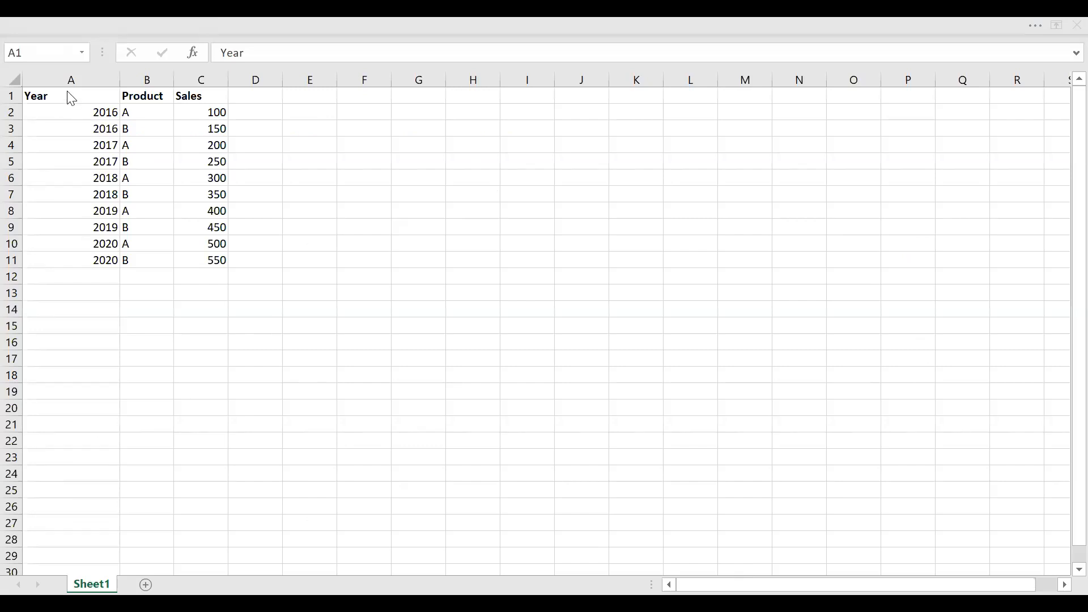
mouse_move(215, 91)
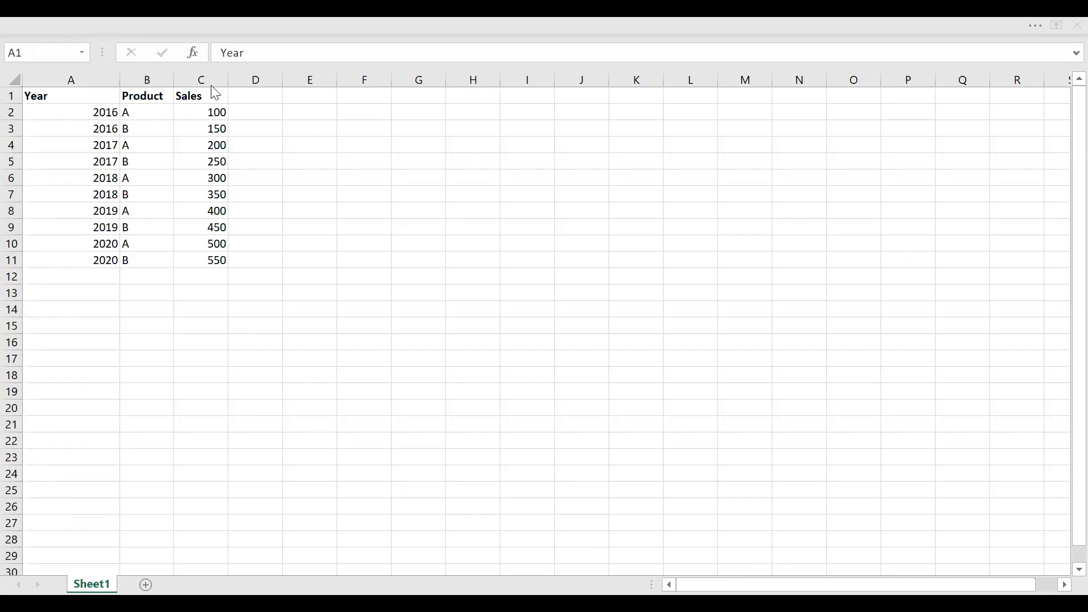
mouse_move(102, 126)
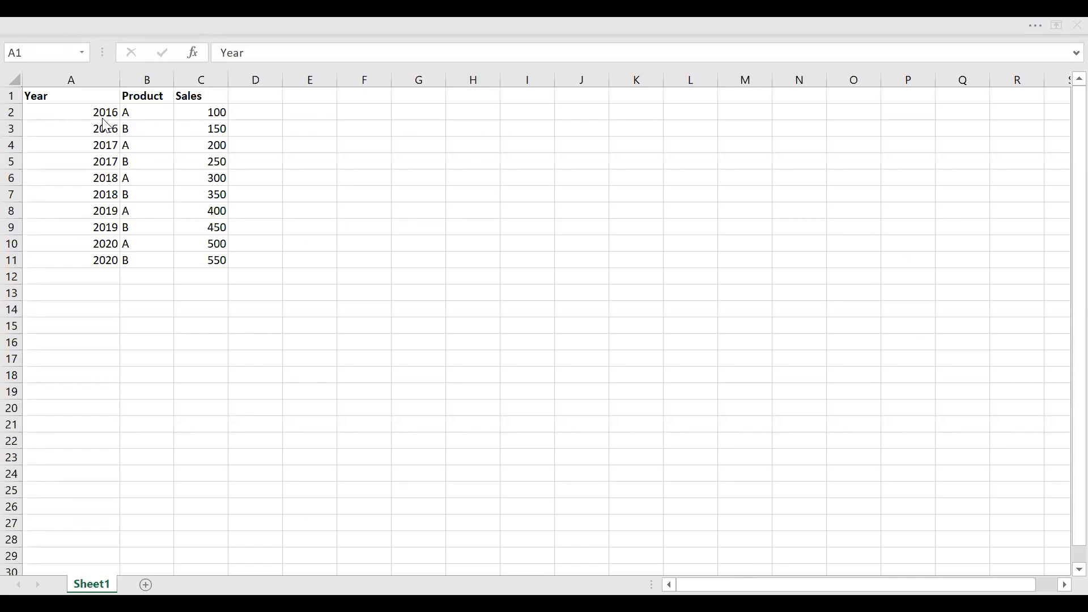
mouse_move(134, 120)
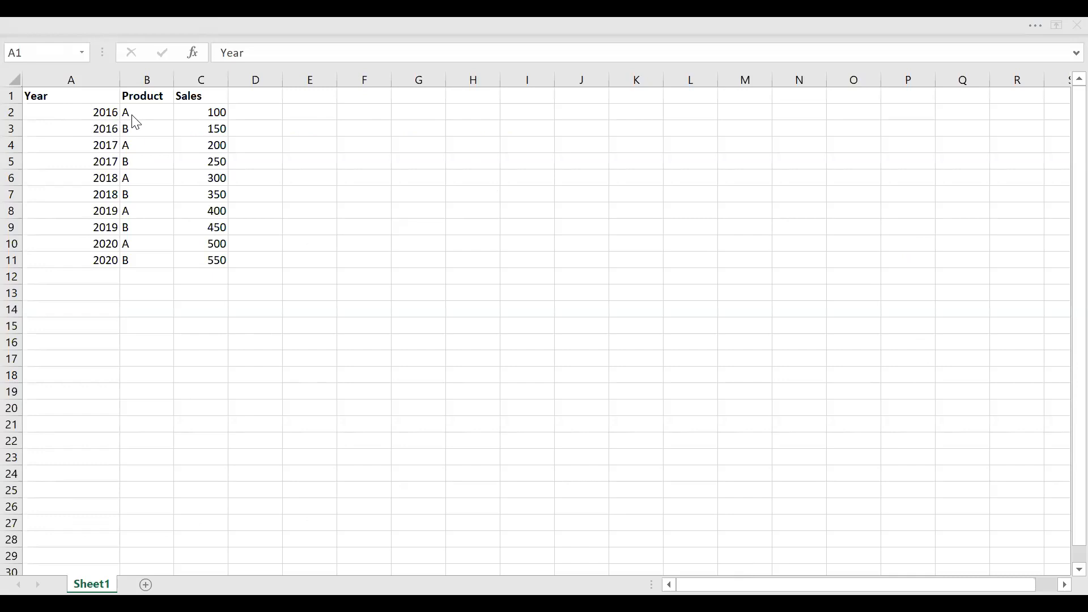
mouse_move(148, 159)
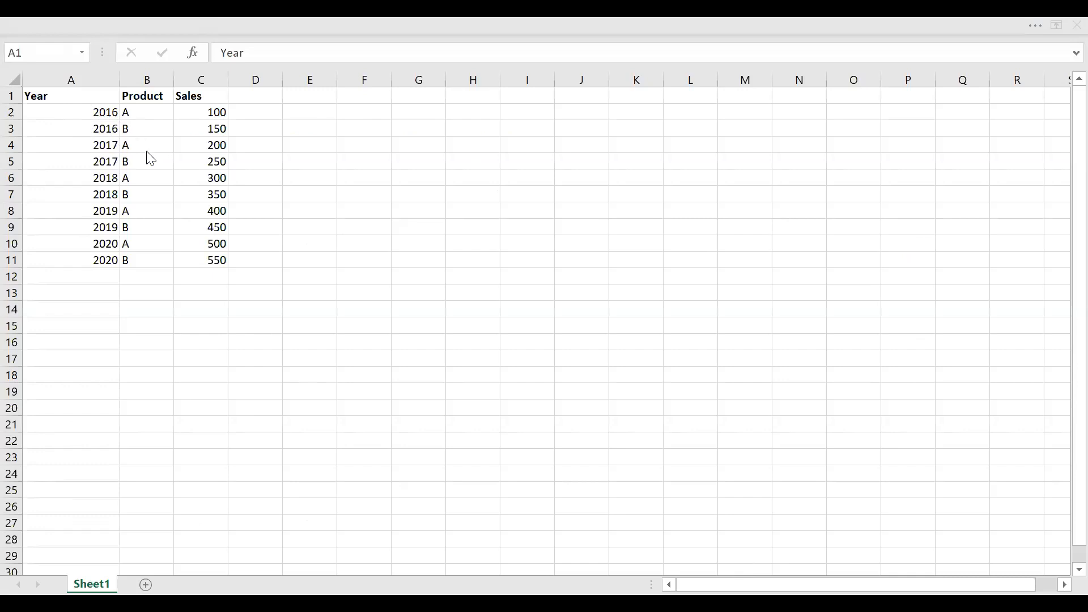
mouse_move(138, 263)
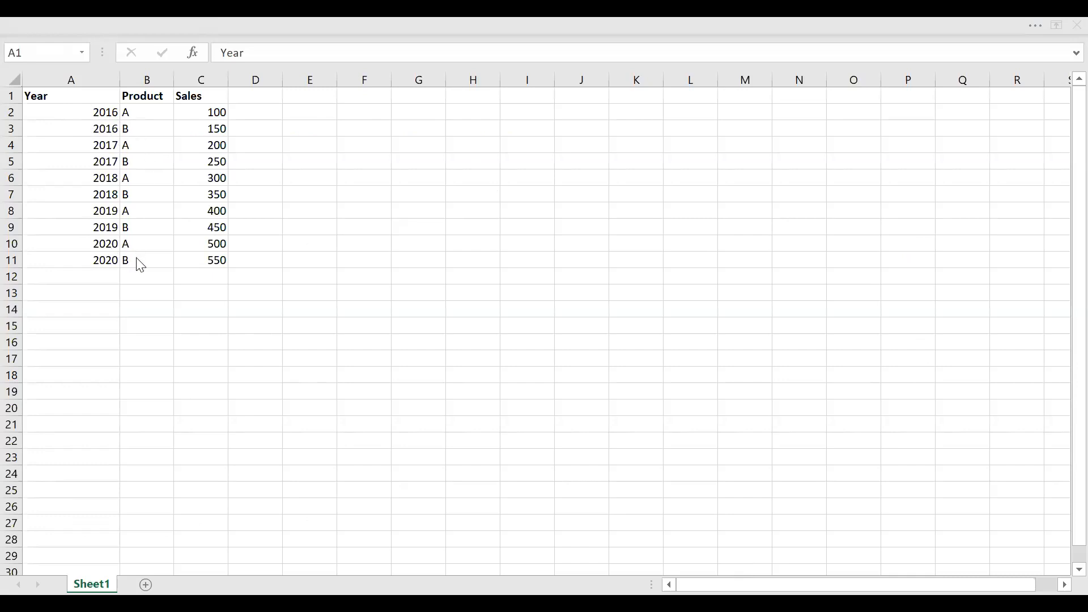
mouse_move(179, 313)
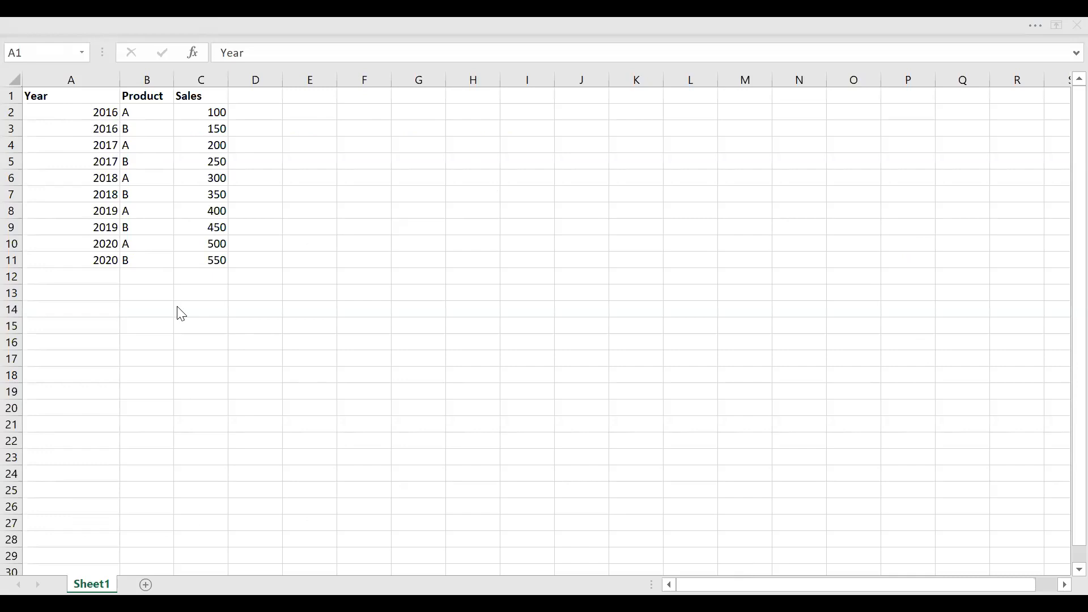
mouse_move(176, 305)
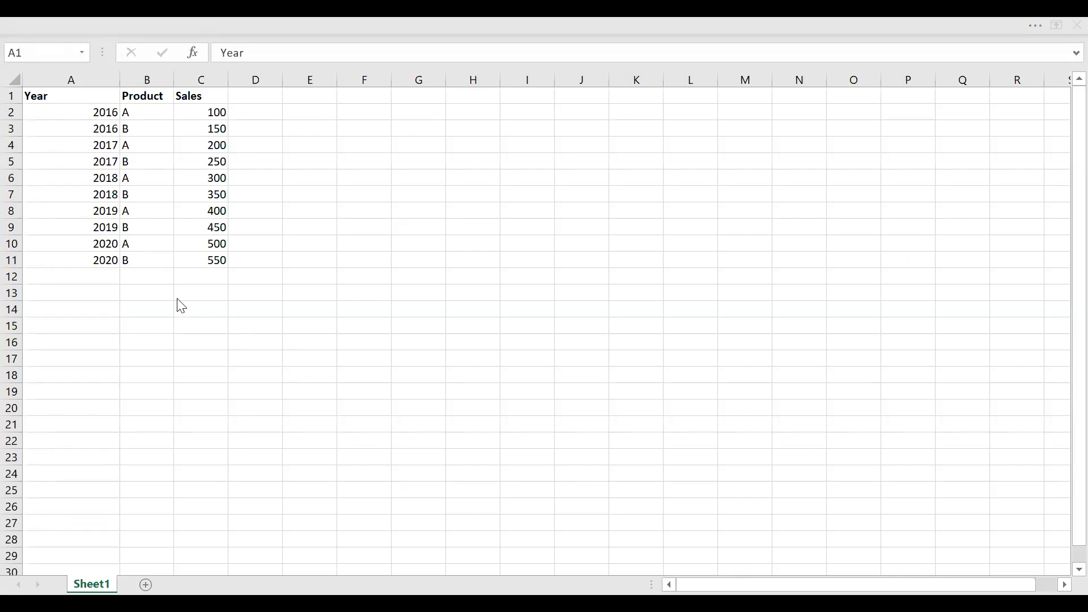
mouse_move(100, 259)
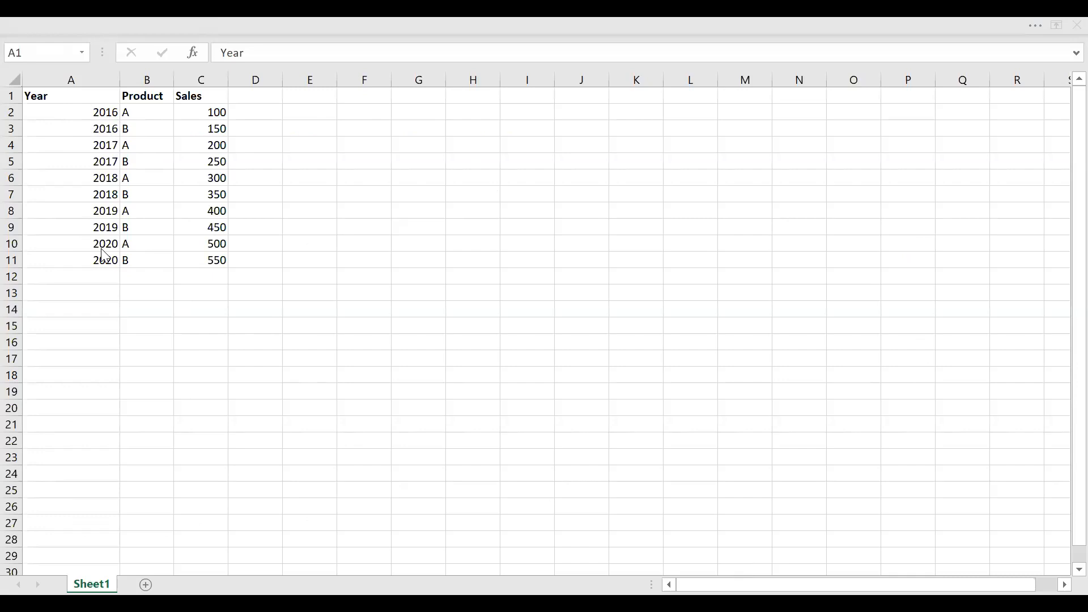
mouse_move(211, 263)
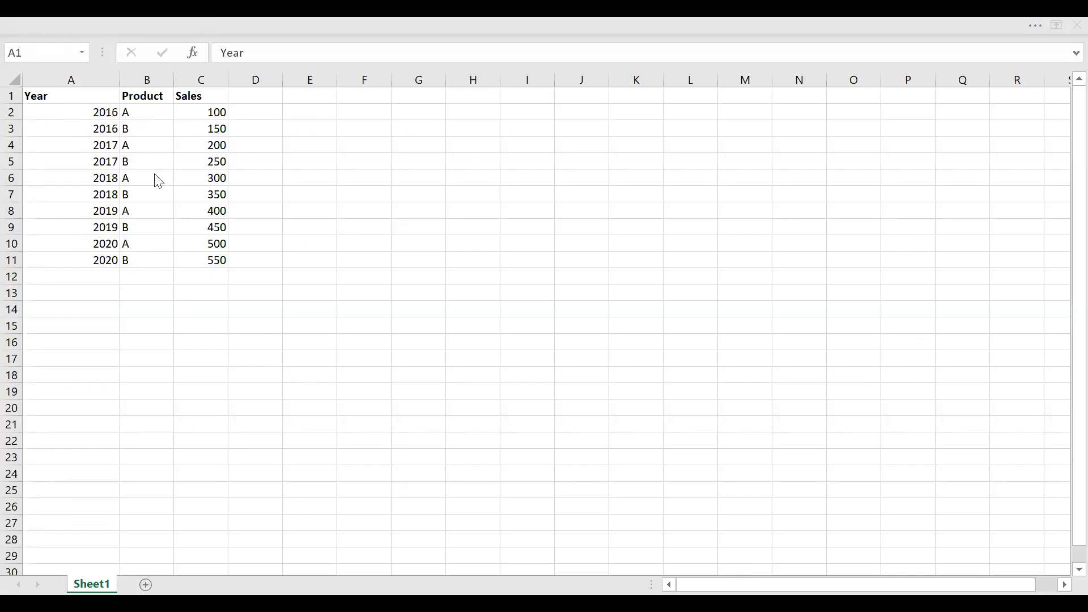
mouse_move(149, 154)
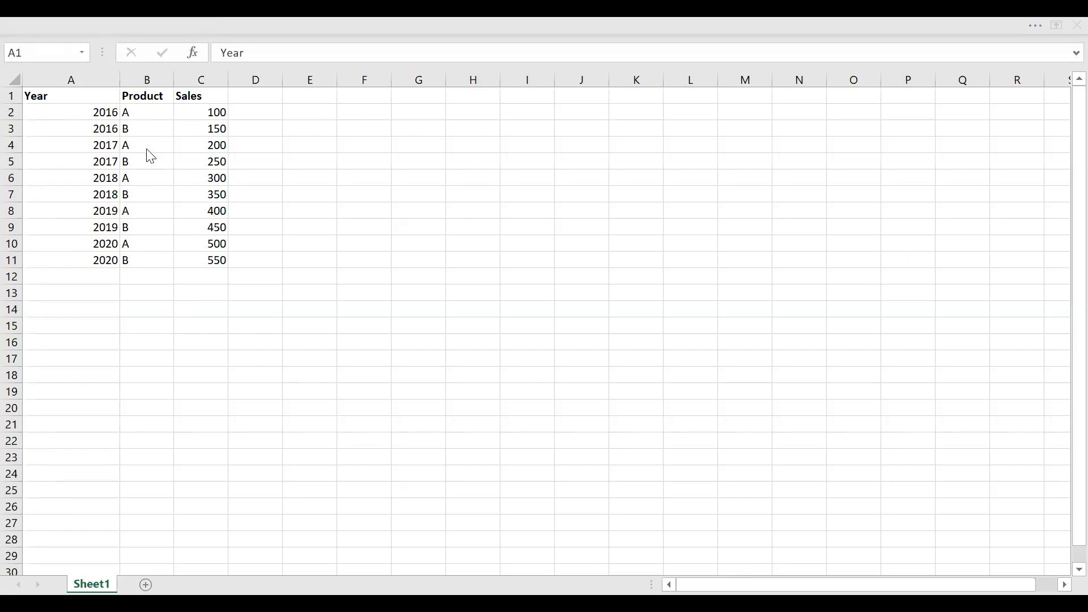
mouse_move(129, 101)
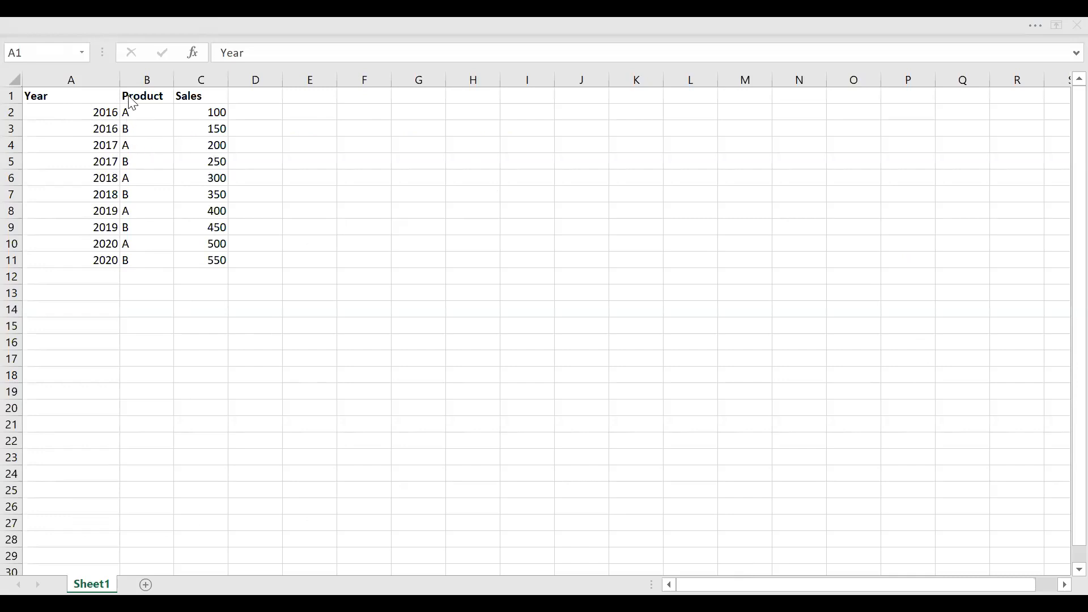
mouse_move(174, 154)
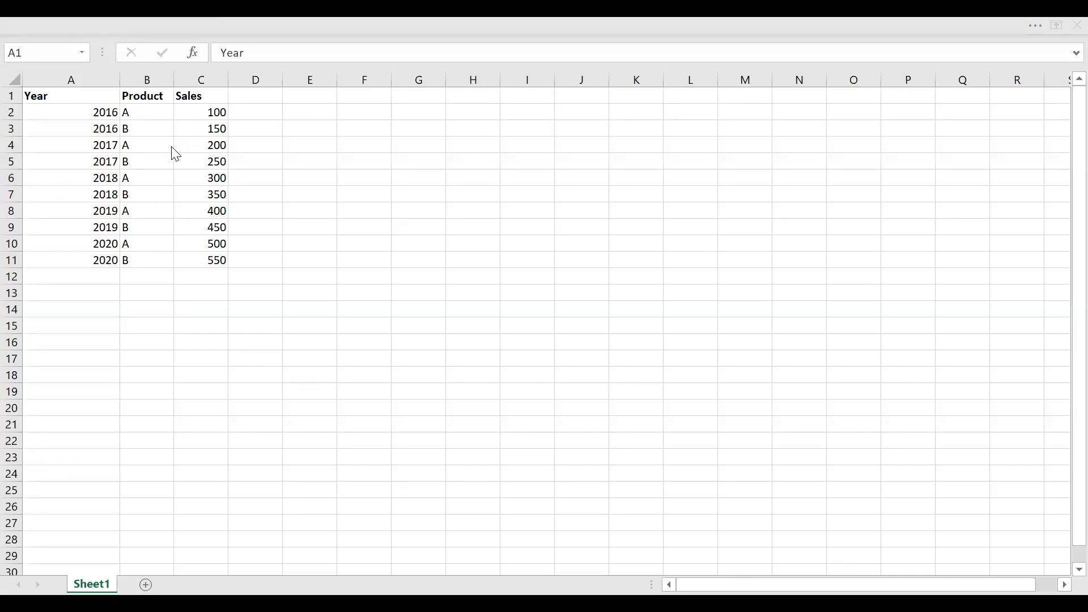
mouse_move(206, 259)
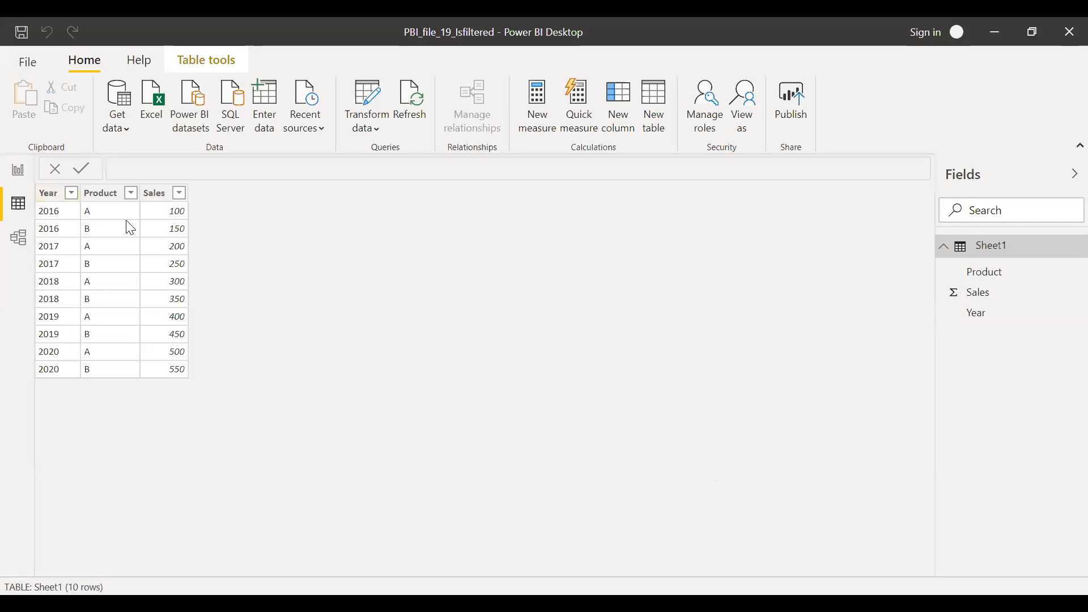
mouse_move(443, 262)
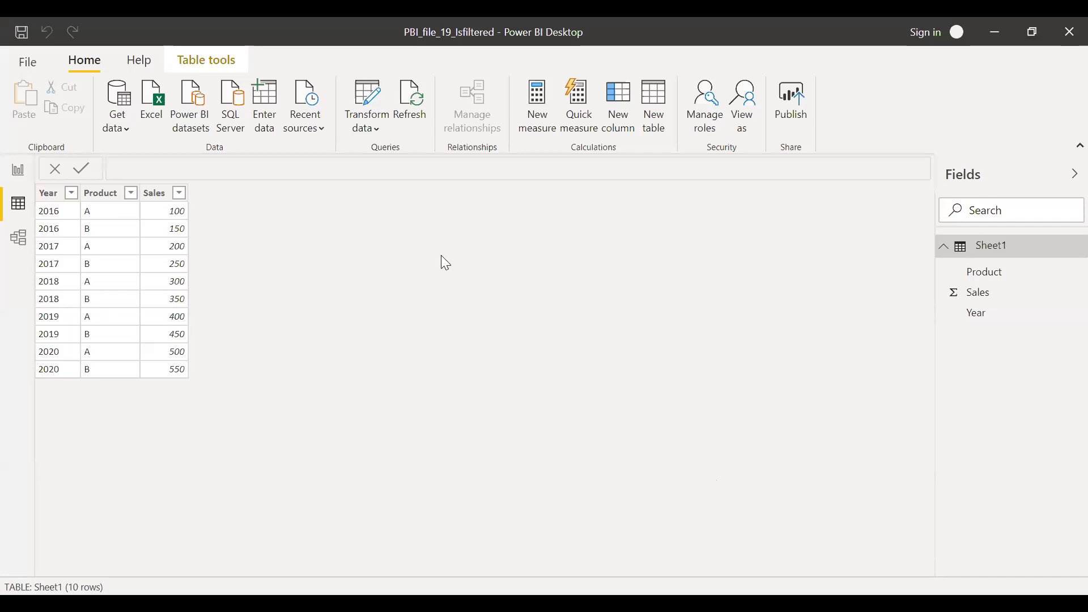
mouse_move(1063, 508)
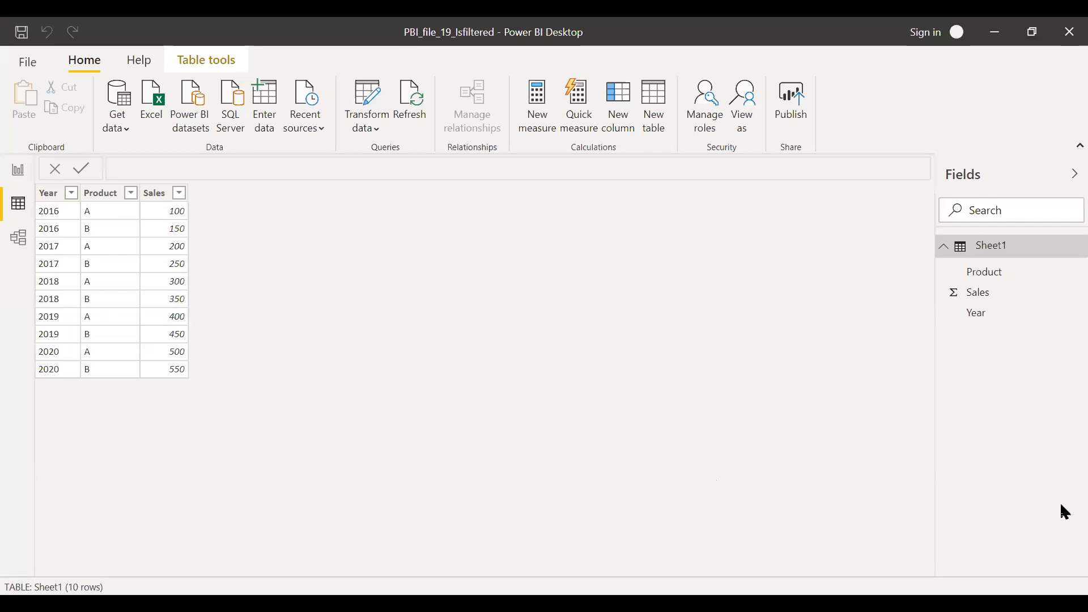
mouse_move(17, 170)
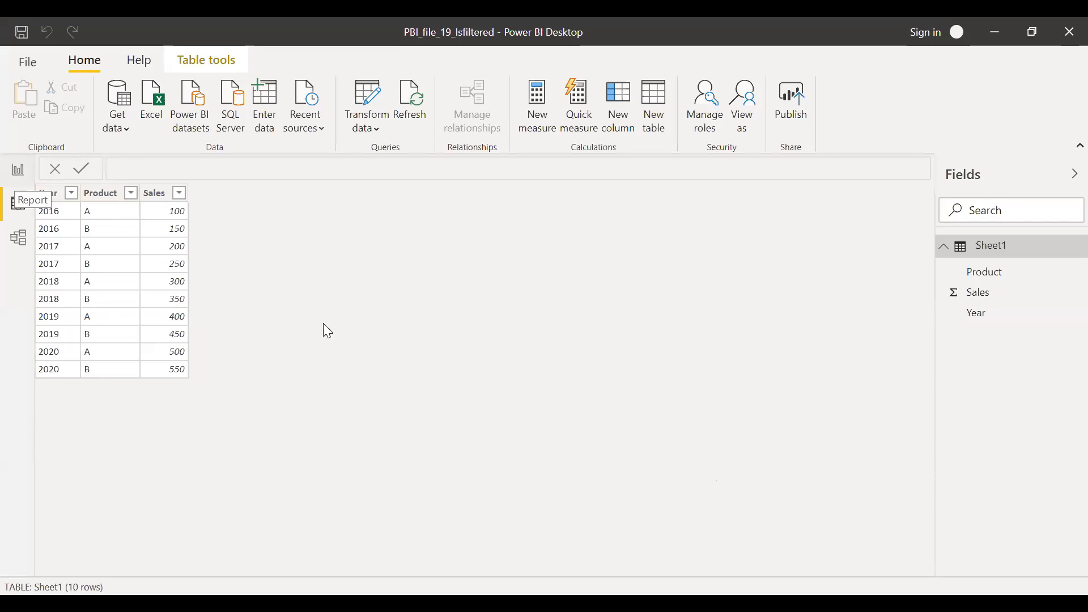
- Switch to Report view and deselect the Product matrix on the page
left_click(17, 170)
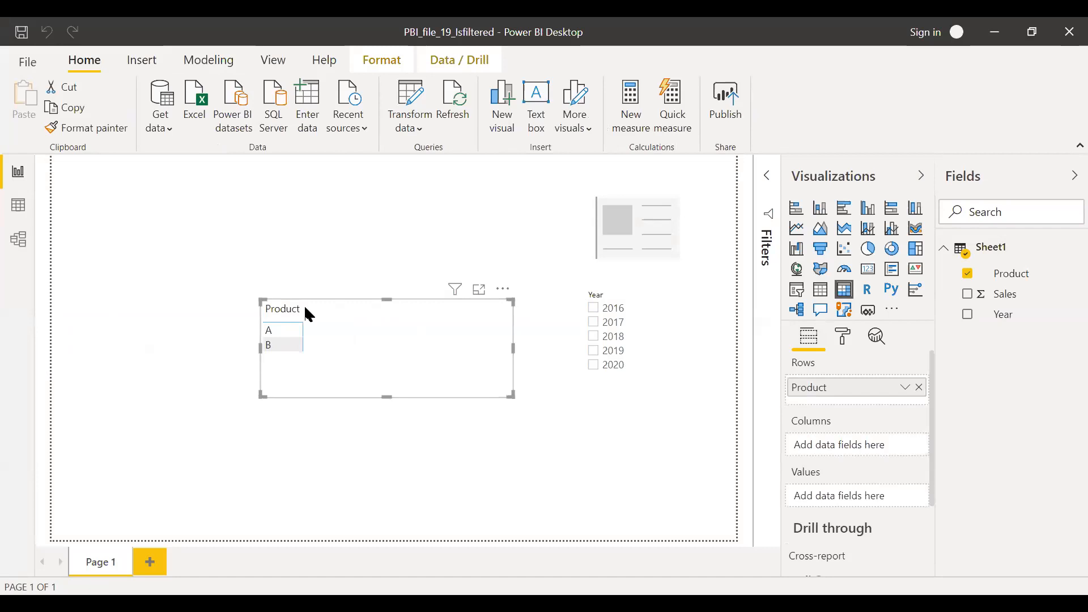
mouse_move(816, 369)
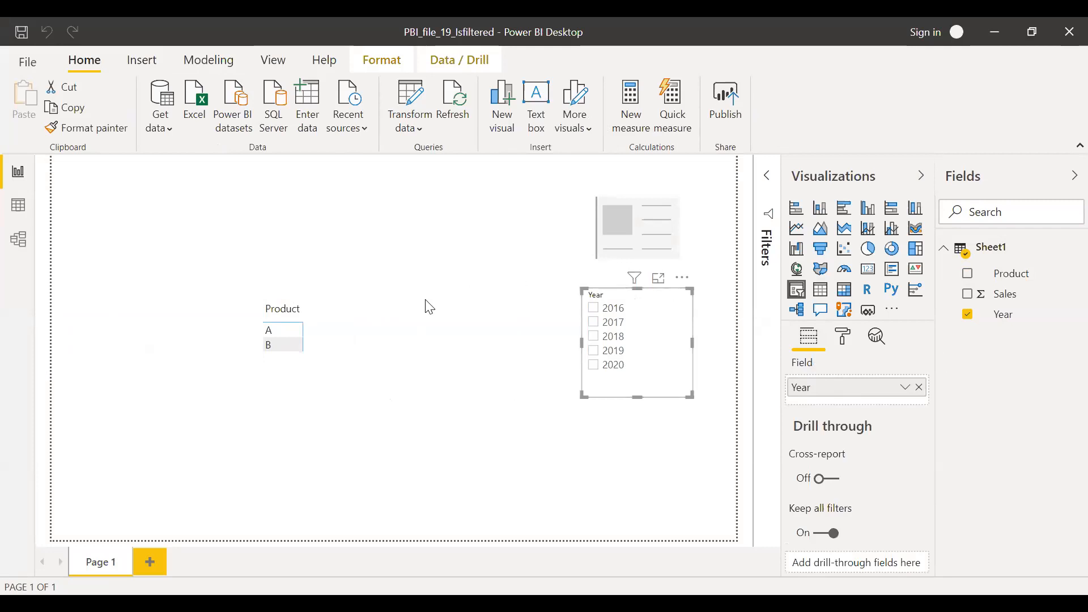
mouse_move(658, 279)
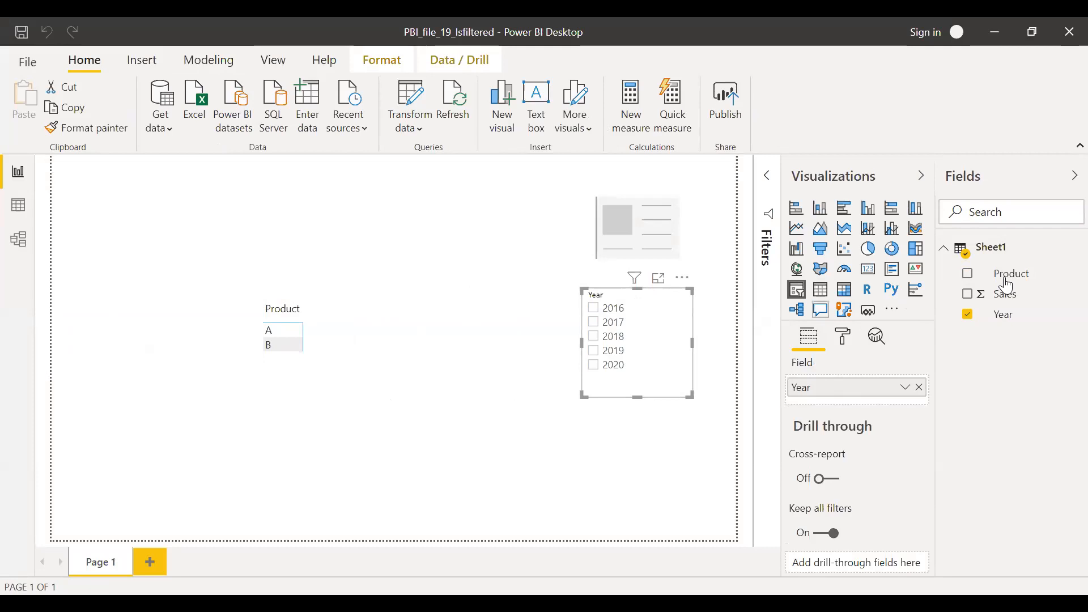
mouse_move(608, 334)
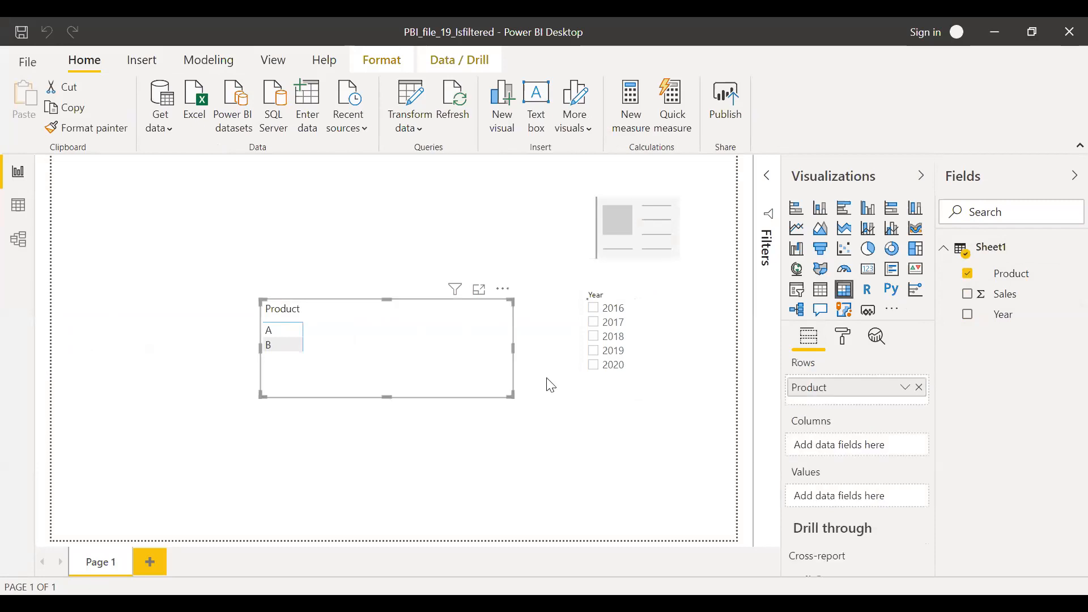
left_click(566, 429)
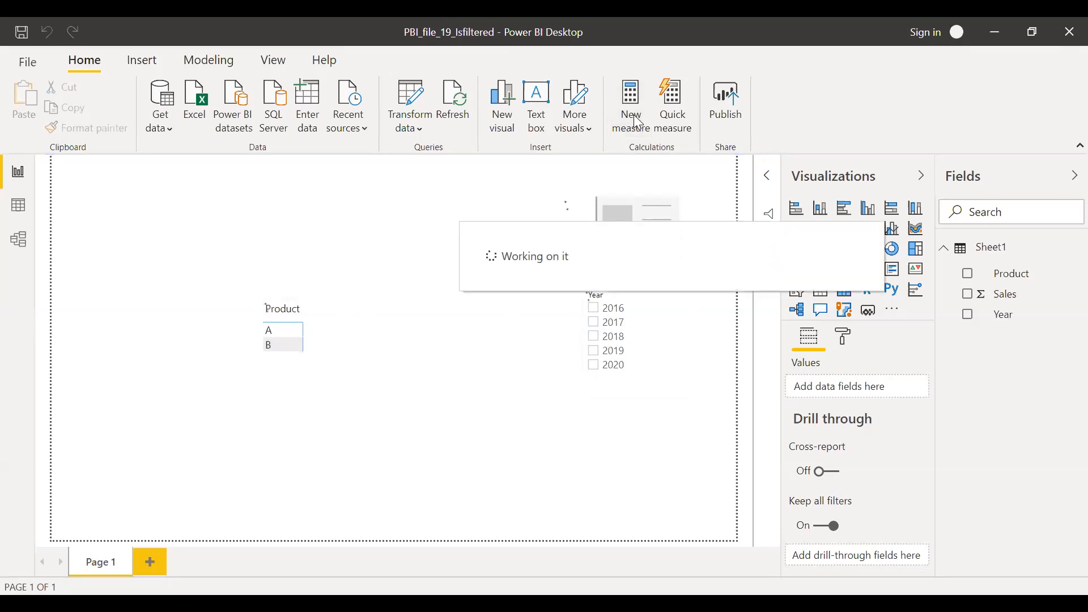
- Create measure CURRENT_YEAR = CALCULATE(SUM(Sheet1[Sales]),Sheet1[Year]= "2020") and commit it
left_click(630, 97)
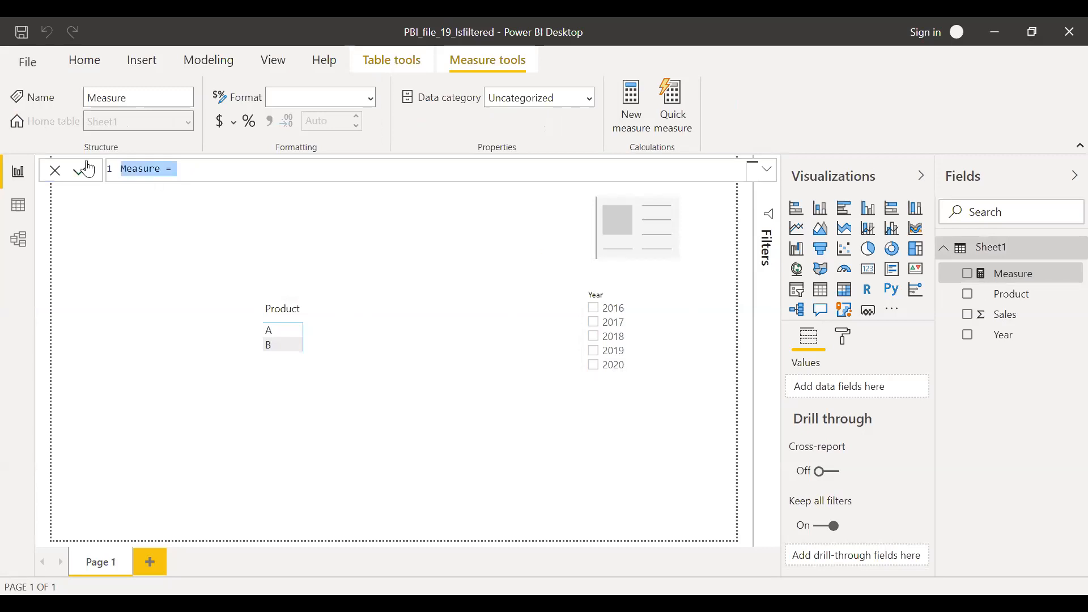
type("CURRENT_YEAR")
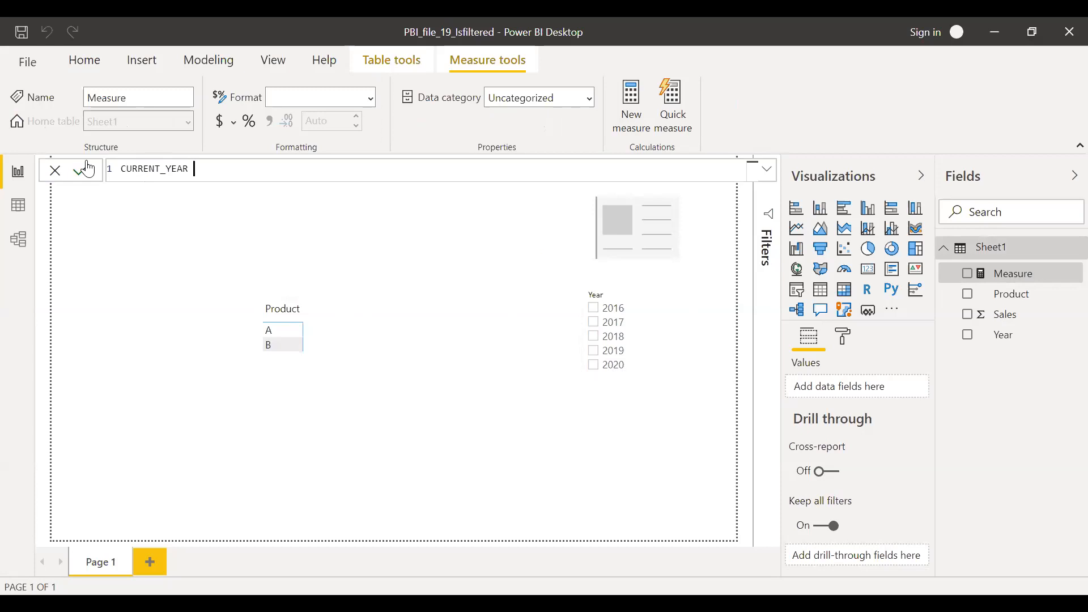
type("=")
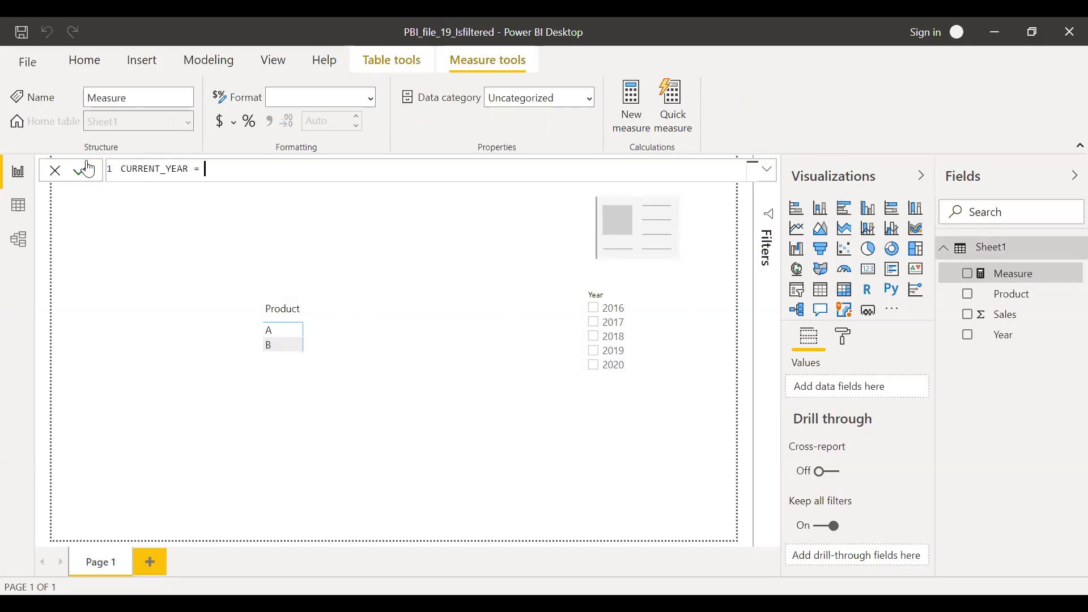
type("CALCULATE(")
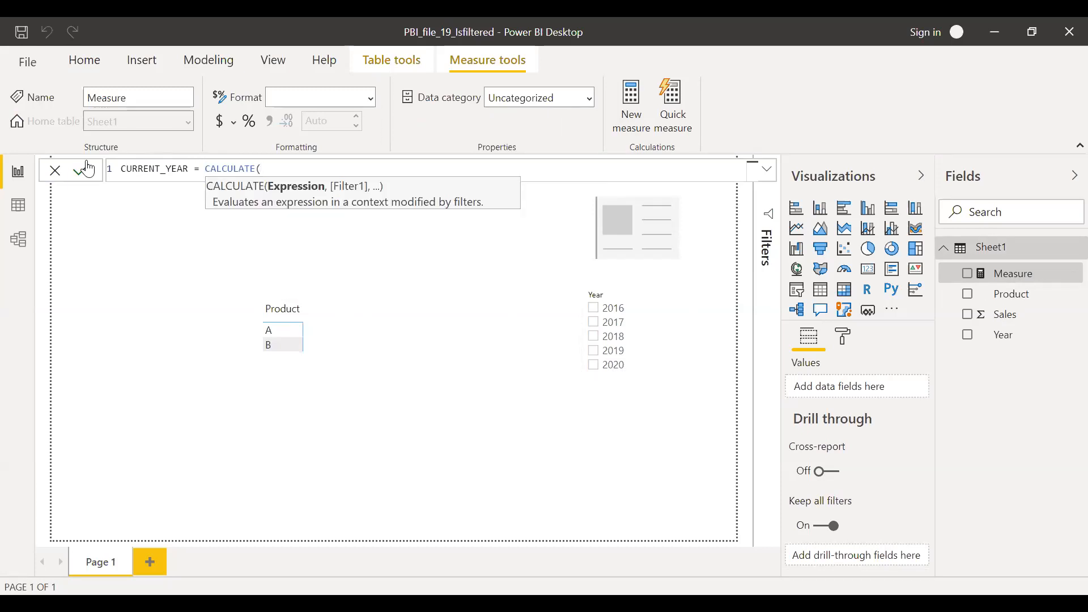
type("SUM(Sheet1[Sales")
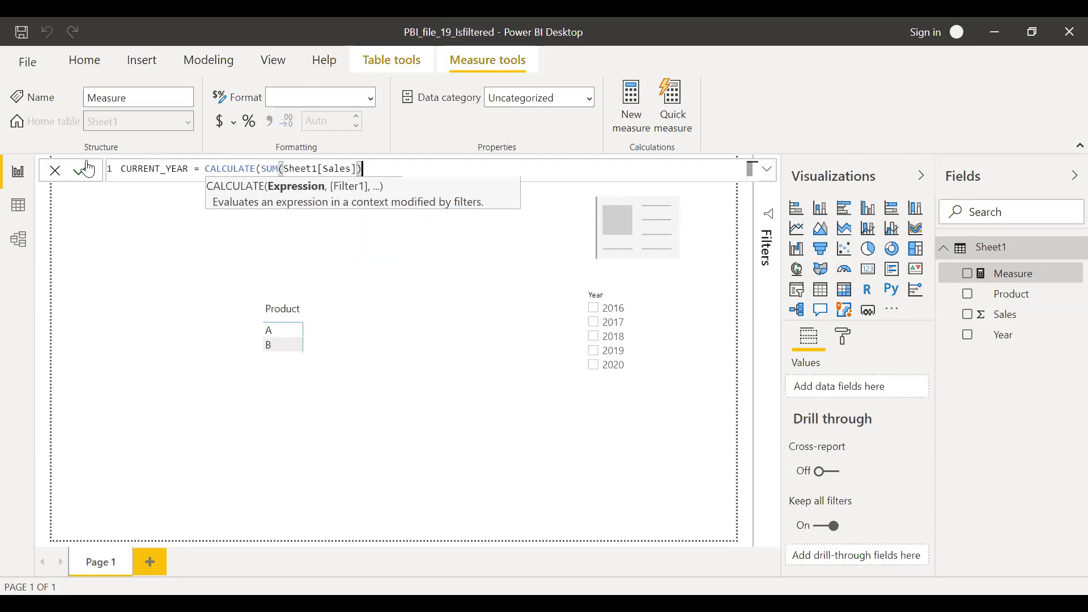
type(",")
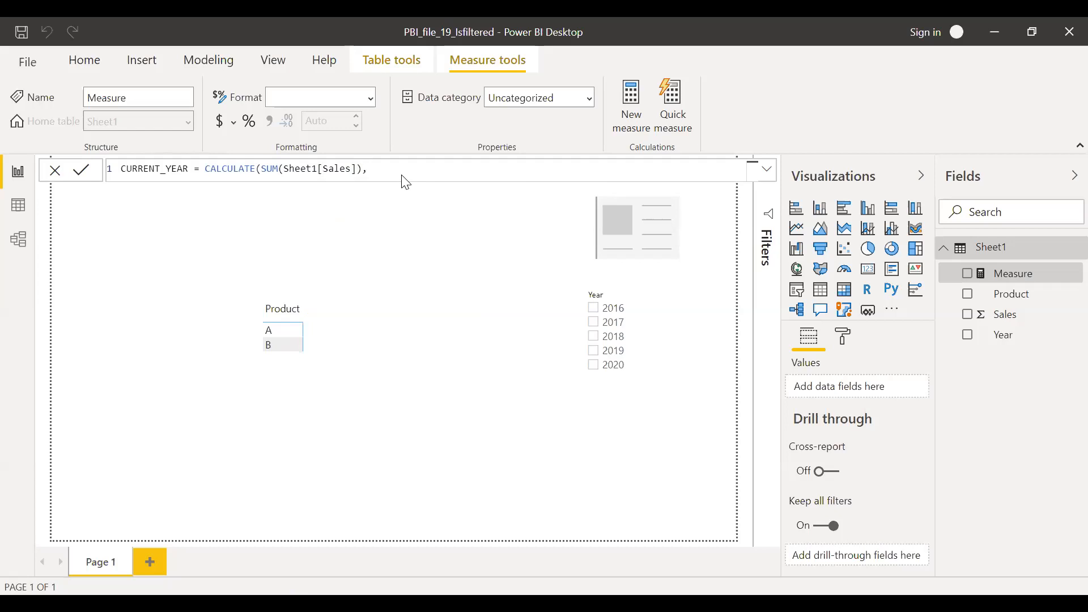
type("year")
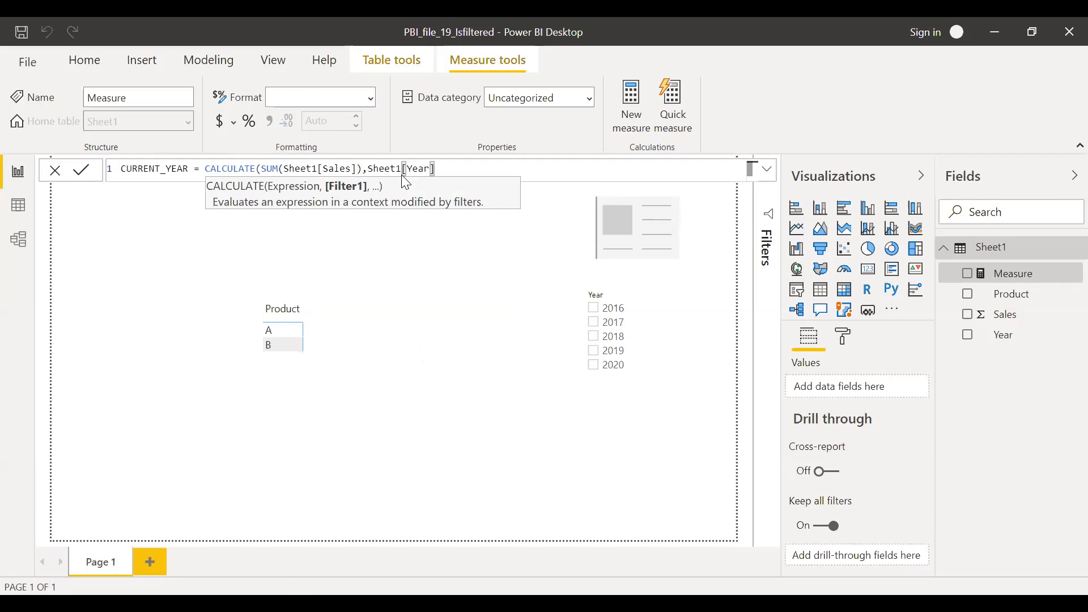
type("= \"")
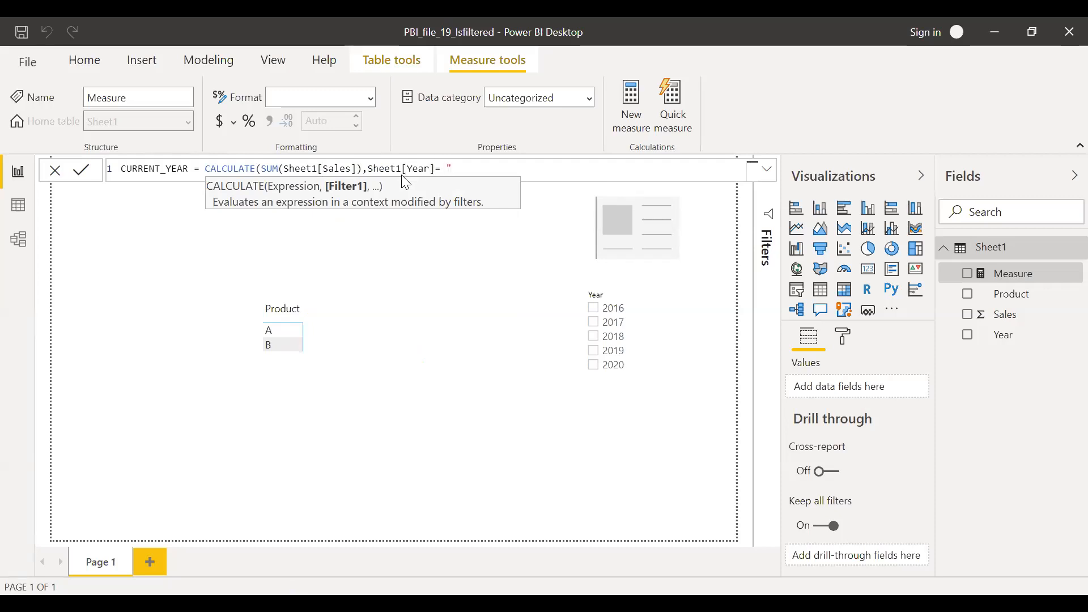
type("2020")
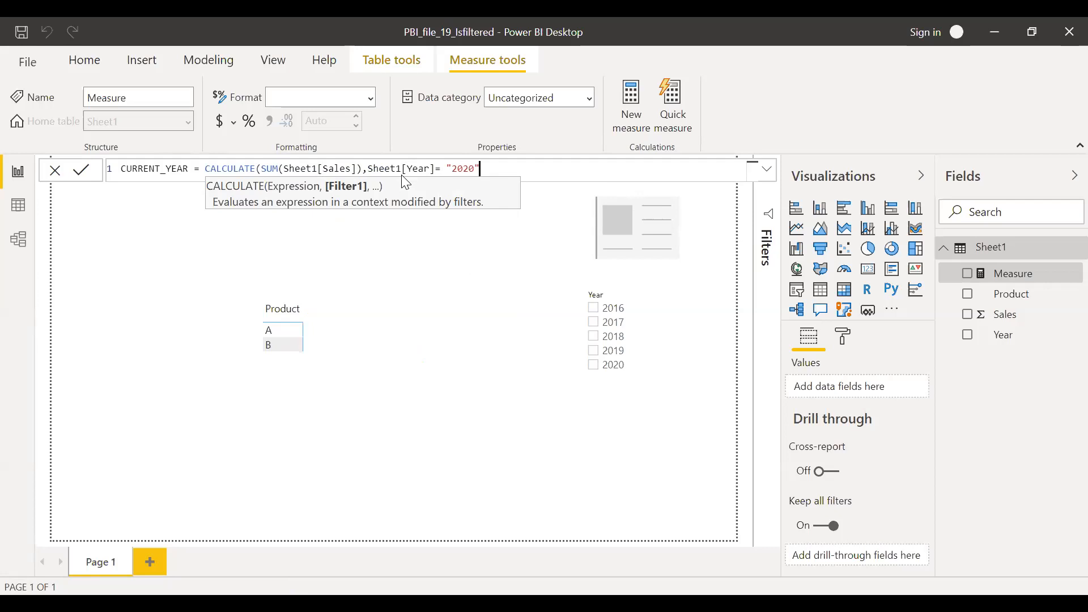
type(")")
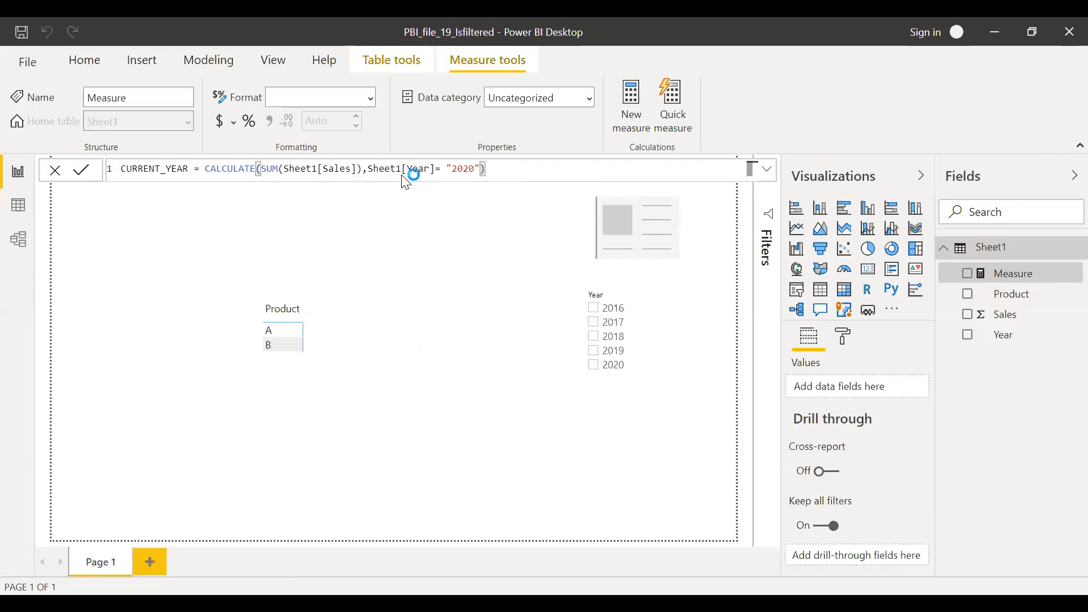
left_click(81, 170)
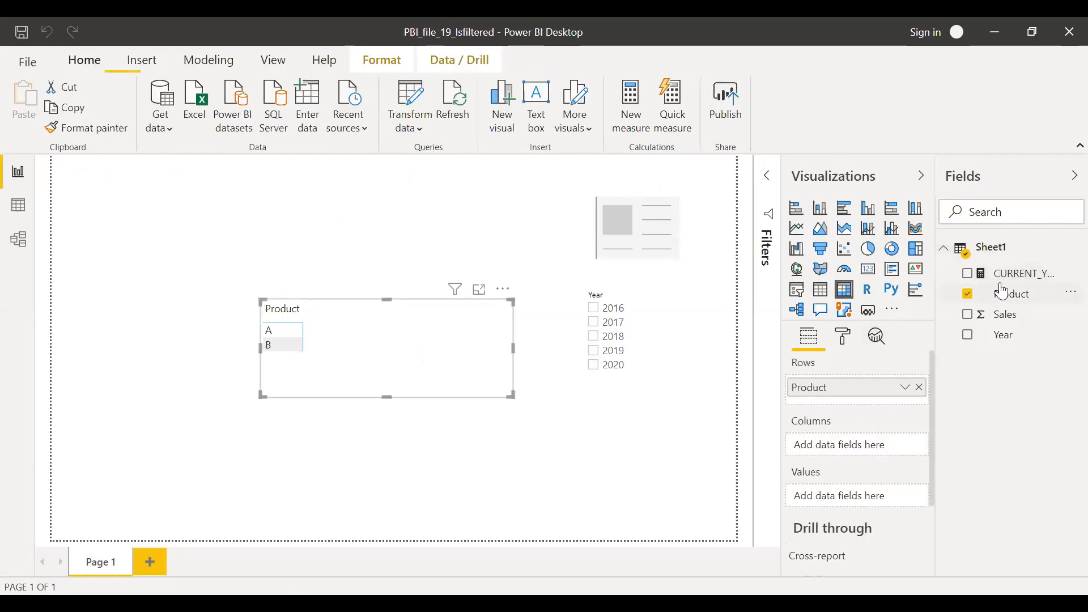
- Add CURRENT_YEAR to the matrix (500 A, 550 B, 1050 total) and test a slicer year
left_click(968, 273)
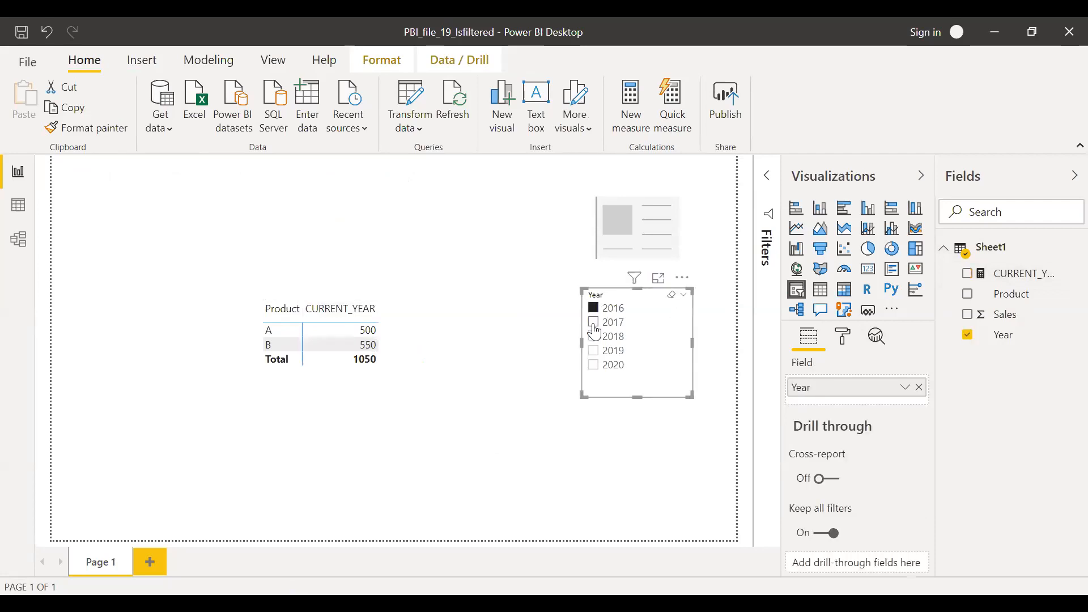
left_click(593, 322)
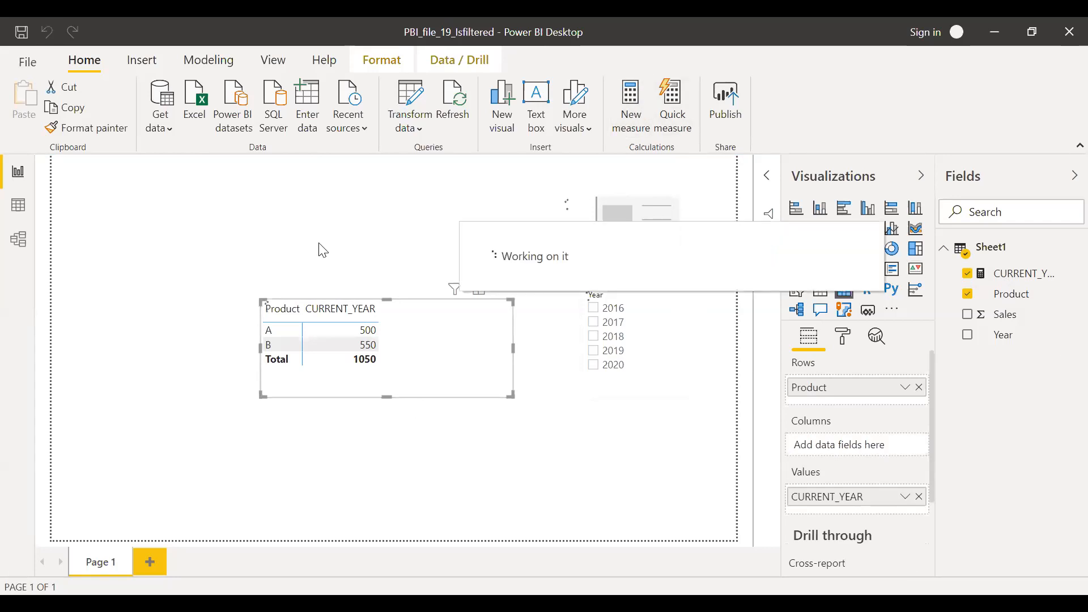
- Begin measure COMPARISION_YEAR = CALCULATE(SUM(Sheet1[Sales]),FILTER(Sheet1, ..
left_click(629, 95)
type("C")
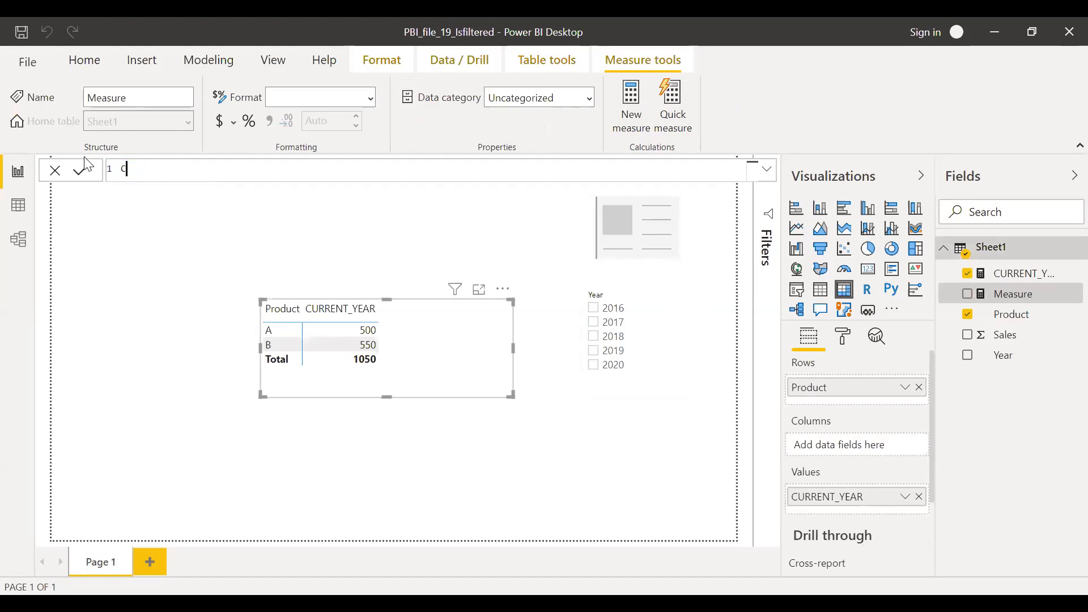
type("OMPARIS")
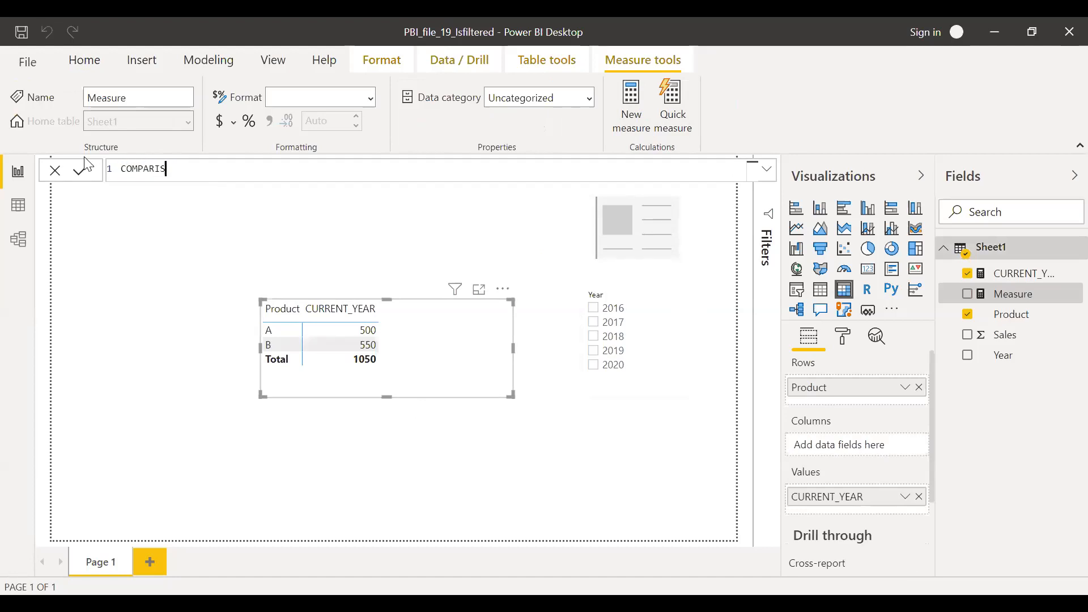
type("ION_YEAR = CALCULATE(")
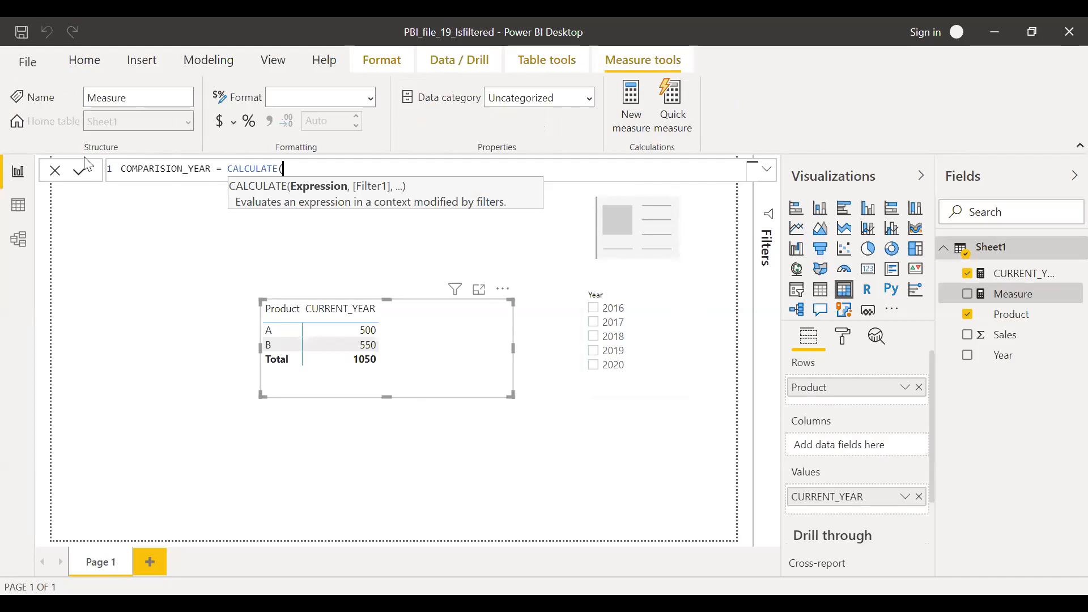
type("SUM(Sheet1[Sales")
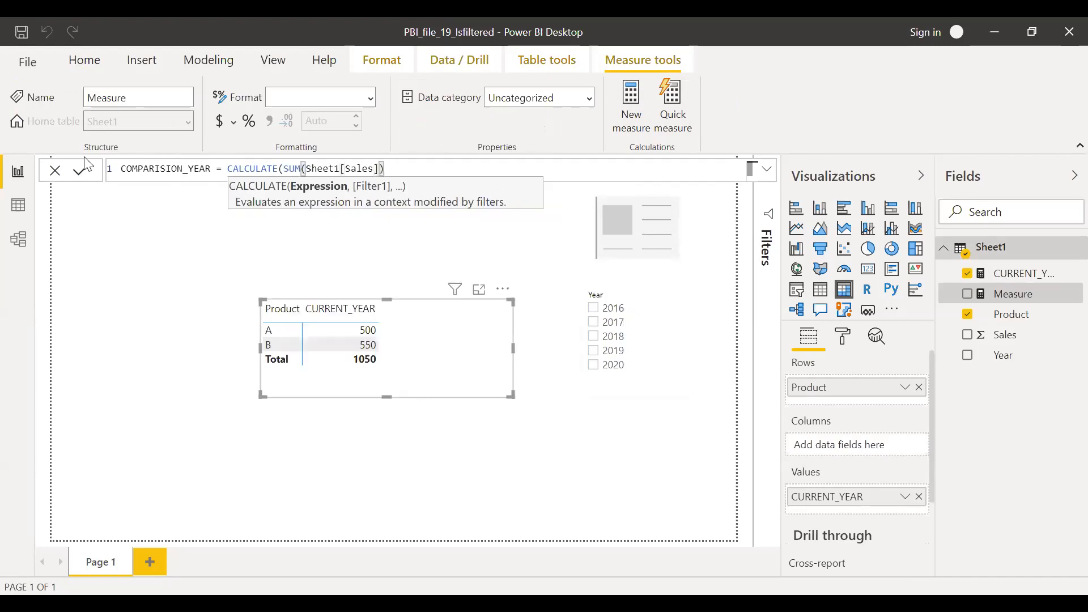
type(",")
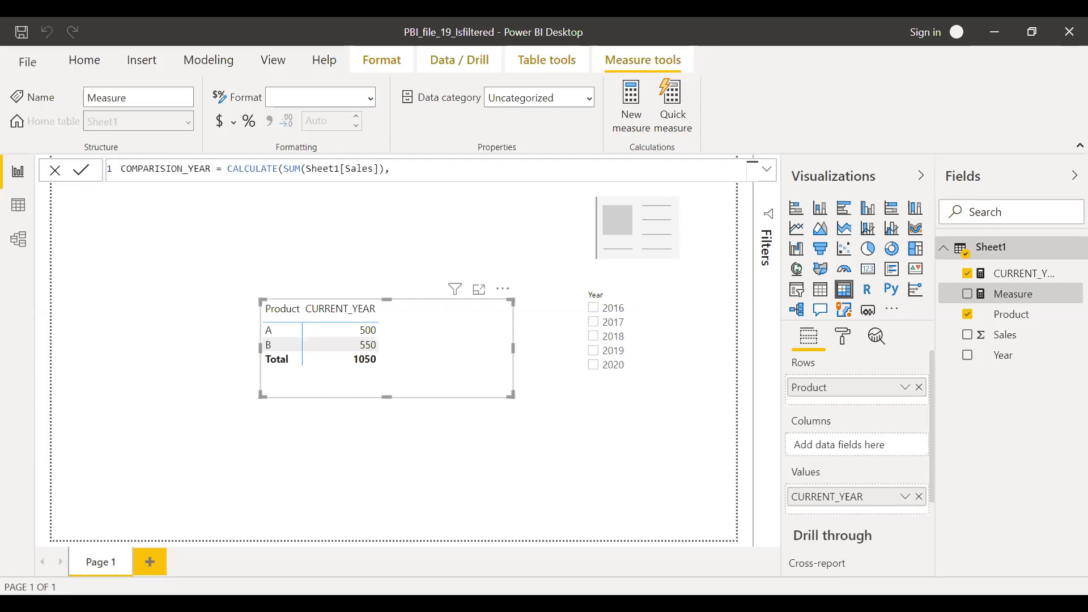
type("FILTER")
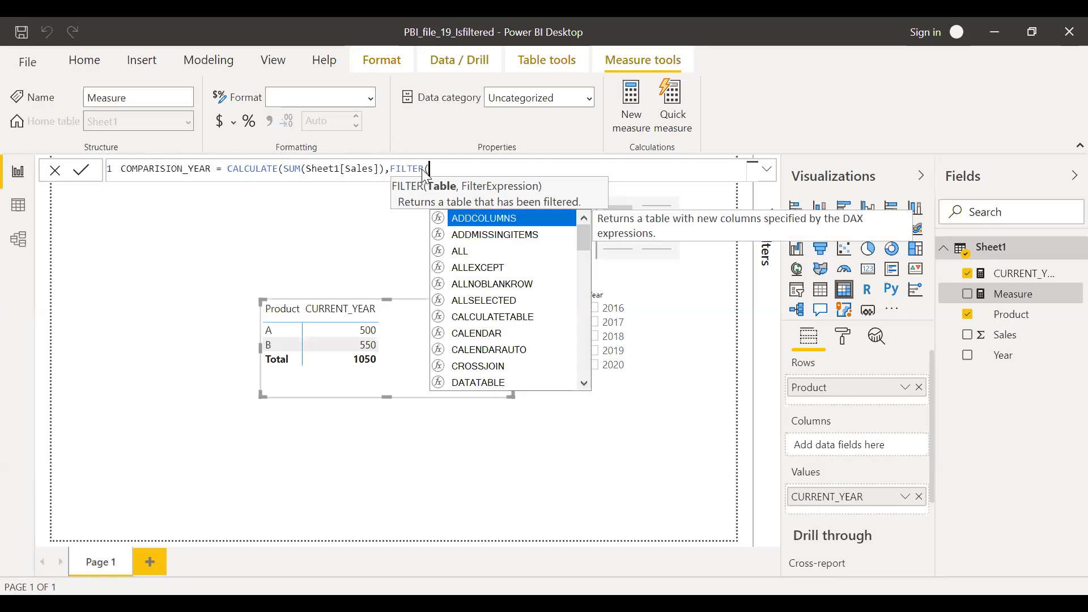
type("(Sheet1,")
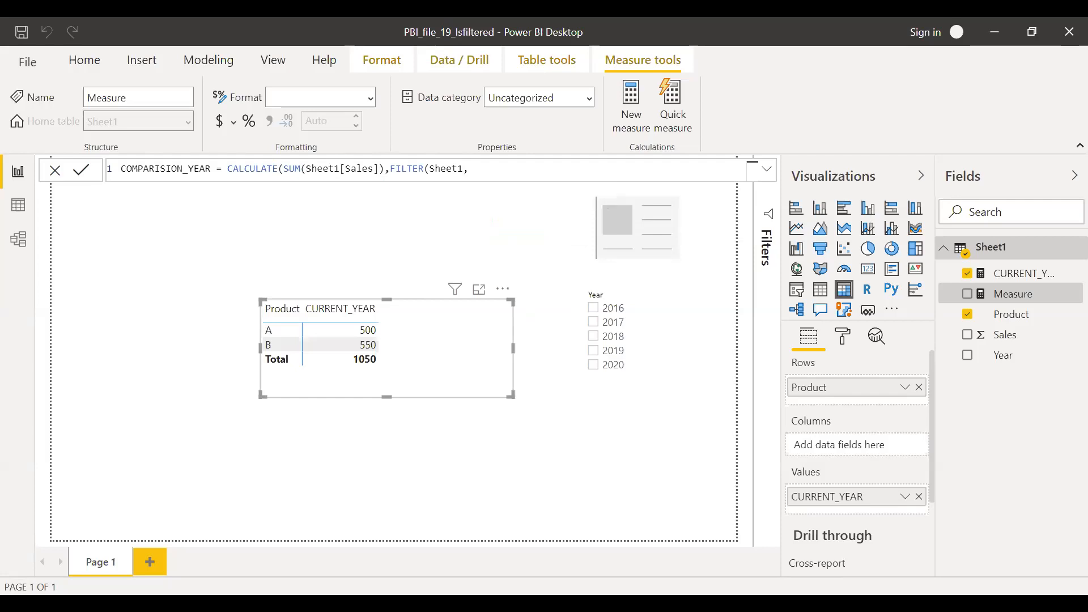
mouse_move(488, 338)
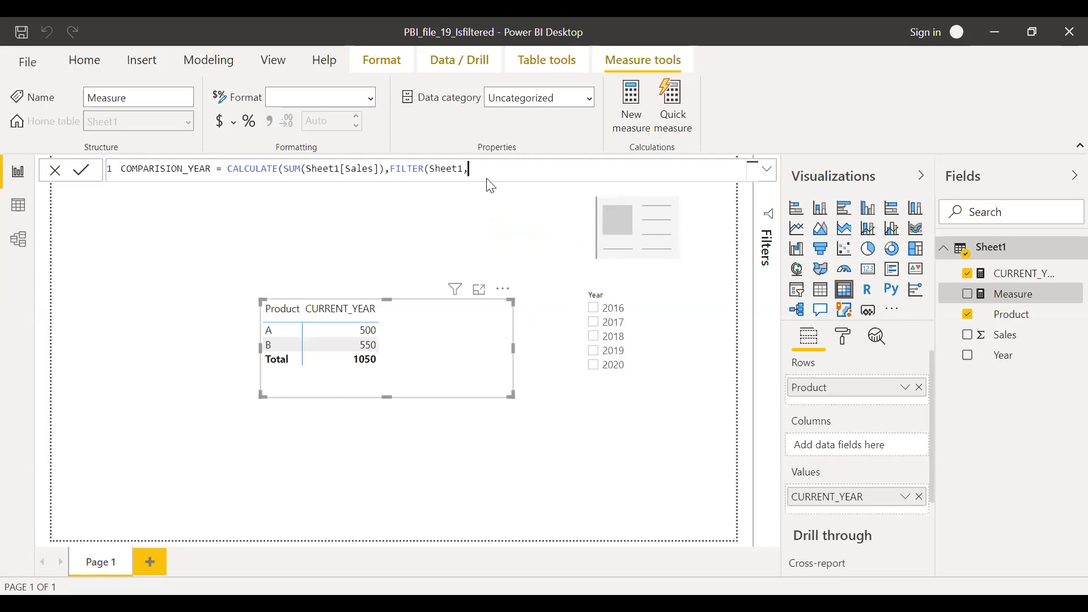
- Complete the filter with Sheet1[Year] = SELECTEDVALUE(Sheet1[Year]))) and commit the measure
type("YEAR")
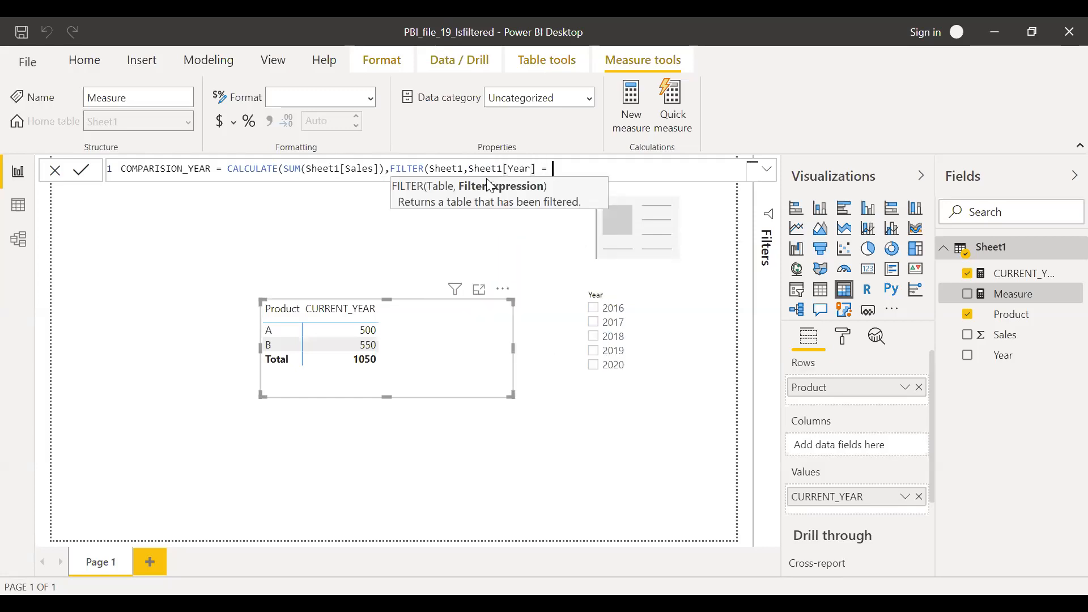
type("SELE")
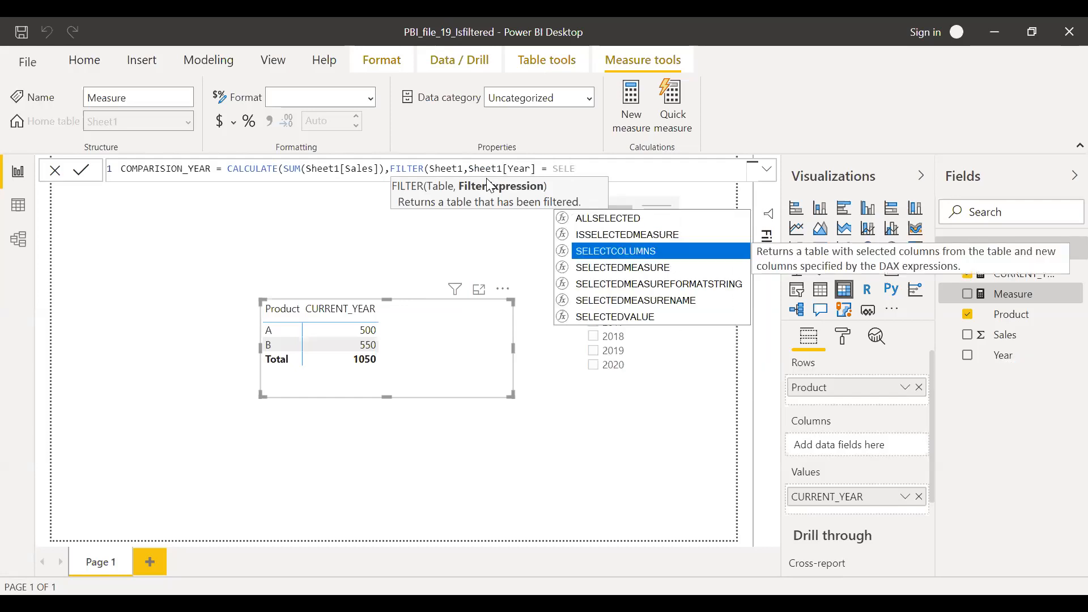
type("SELECTEDVALUE(")
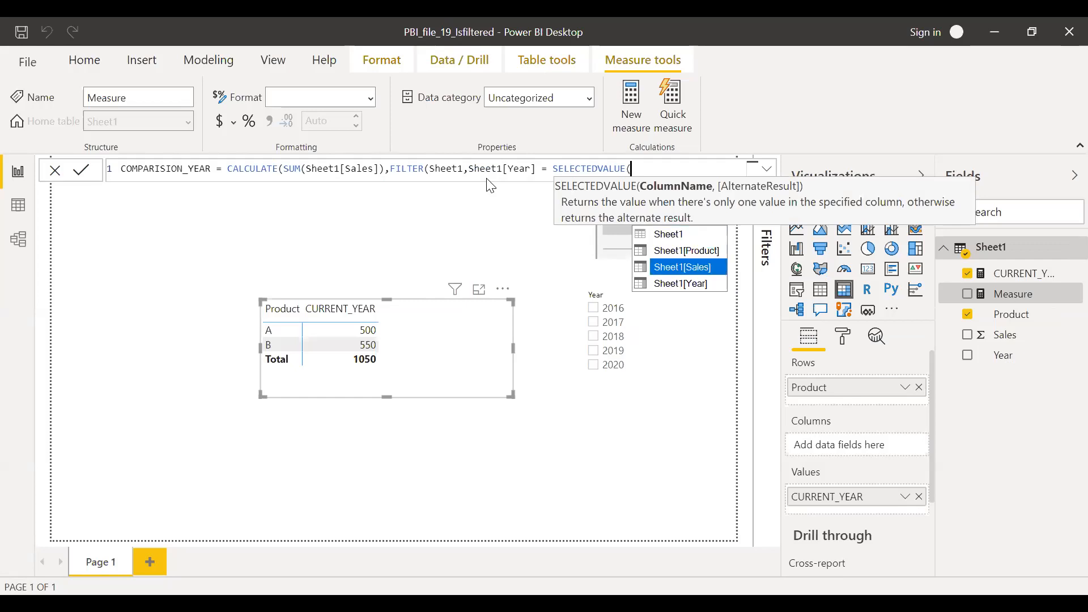
type("Sheet1[Year])")
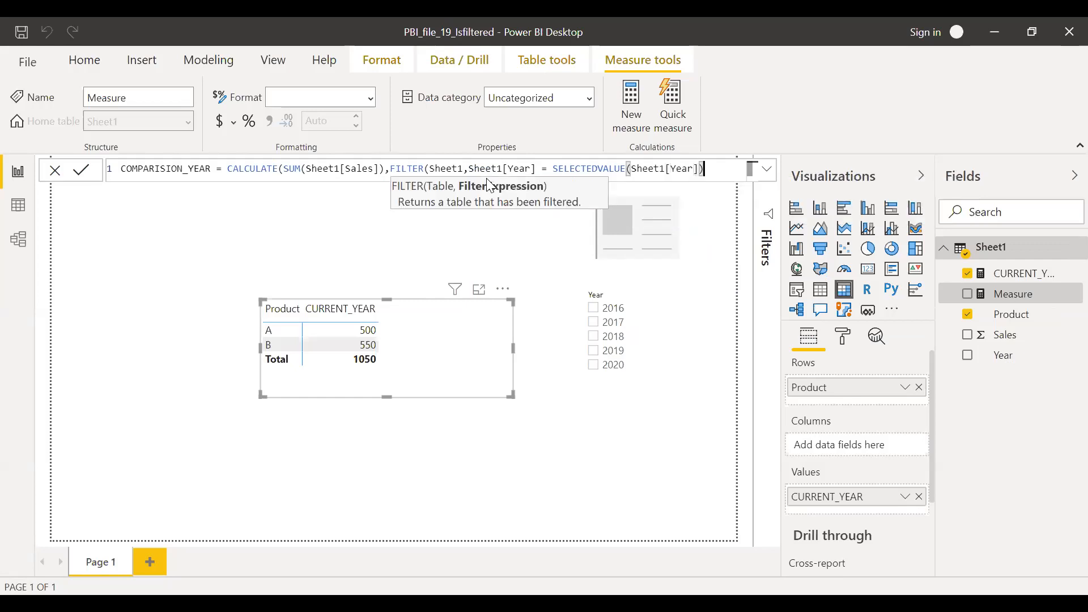
type("))")
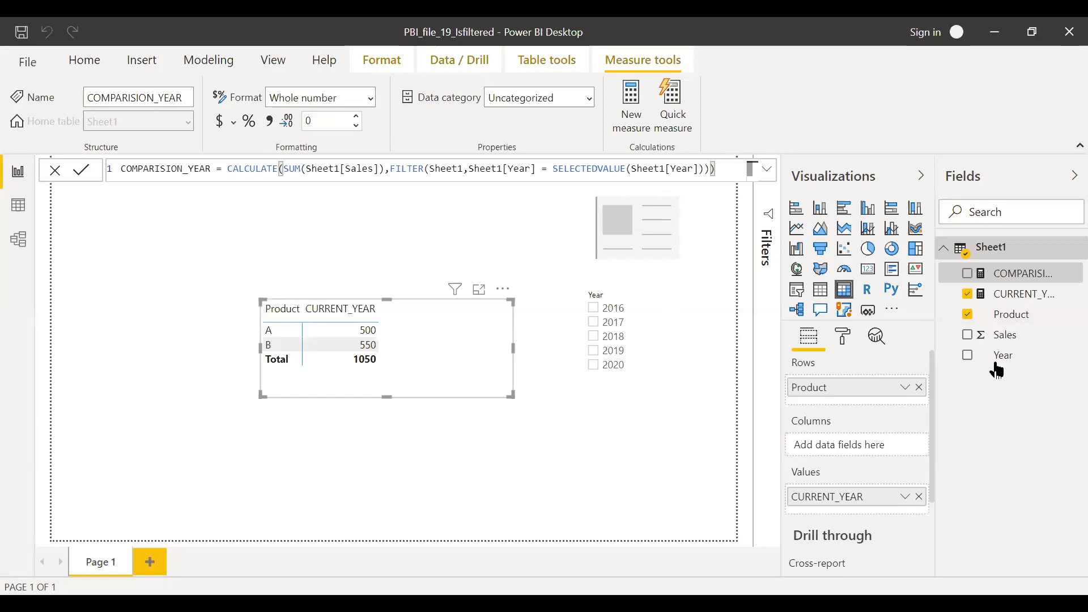
- Add COMPARISION_YEAR to the matrix, test slicer years 2019 and 2018, then clear the selection
left_click(967, 273)
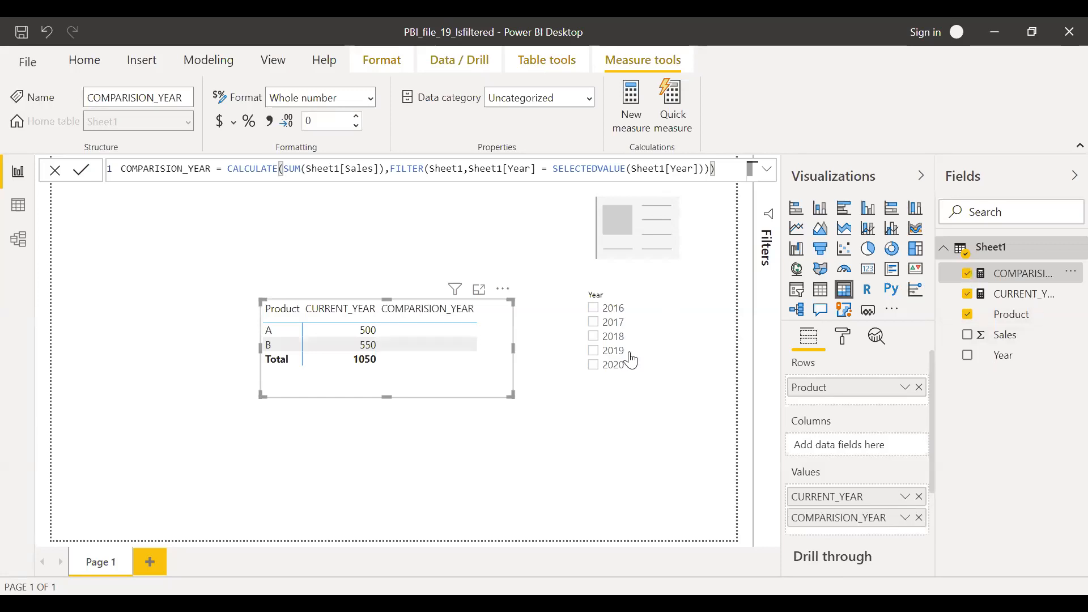
mouse_move(466, 381)
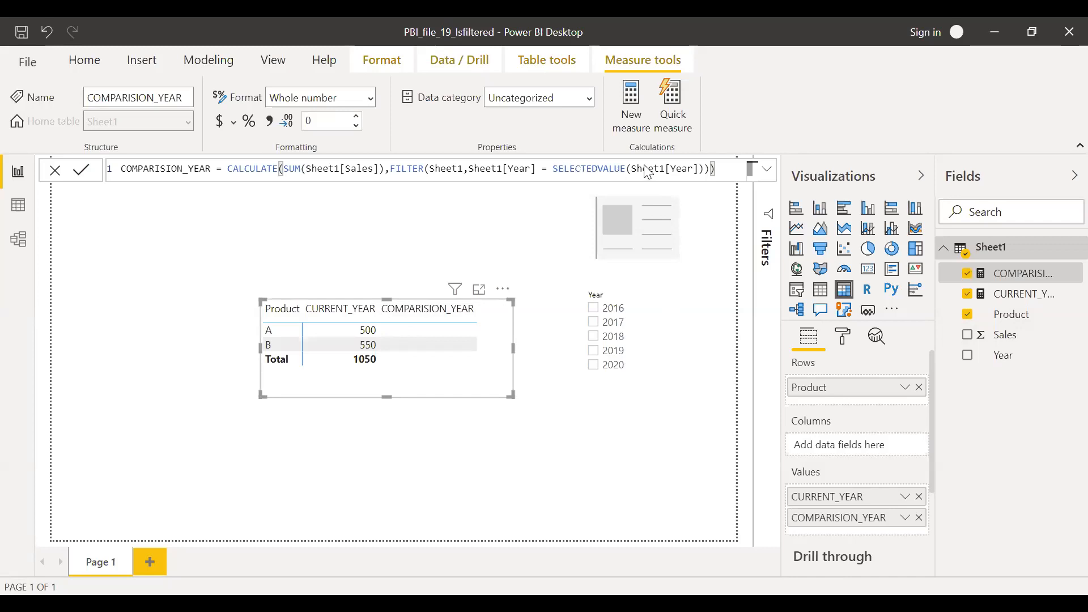
mouse_move(563, 399)
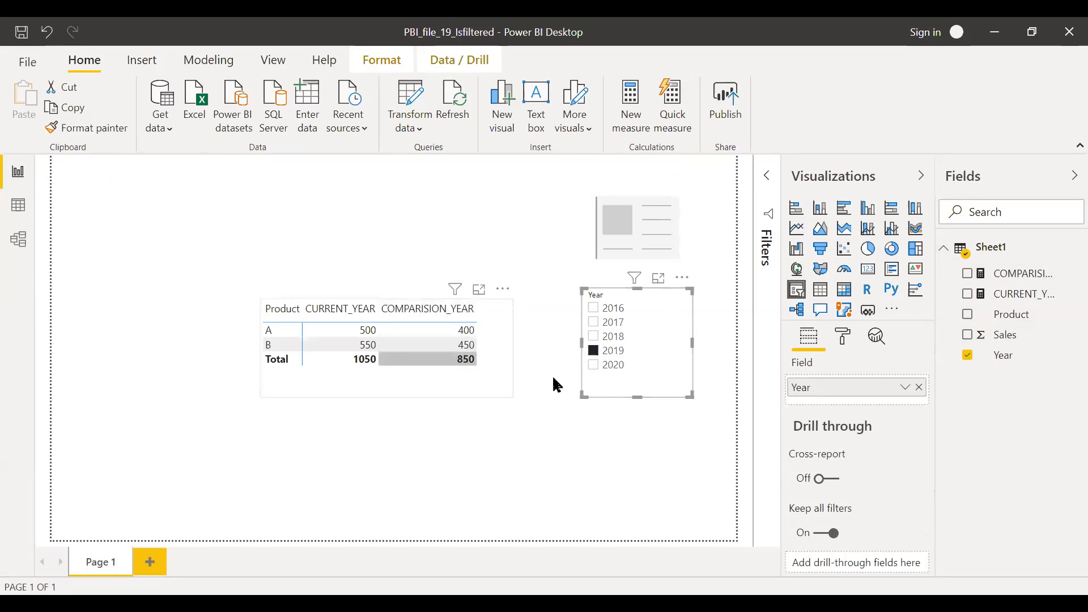
left_click(593, 336)
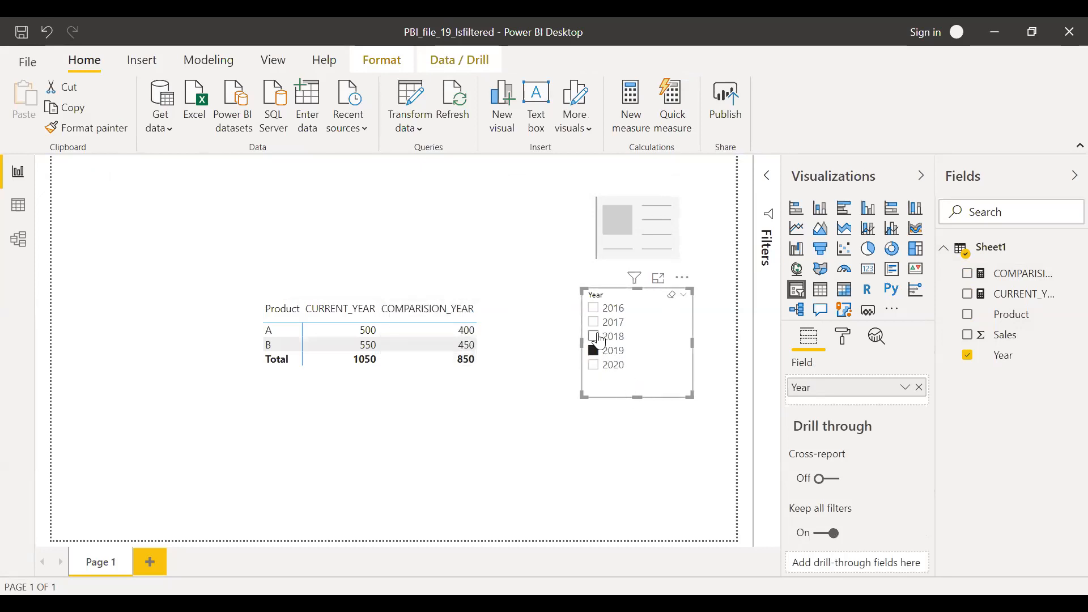
left_click(593, 335)
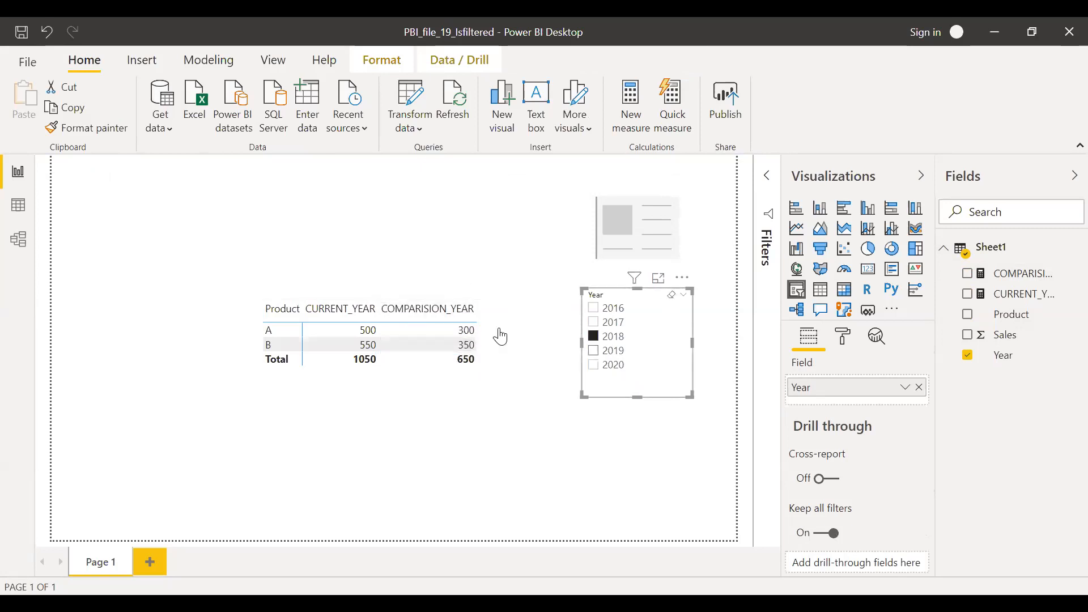
left_click(593, 336)
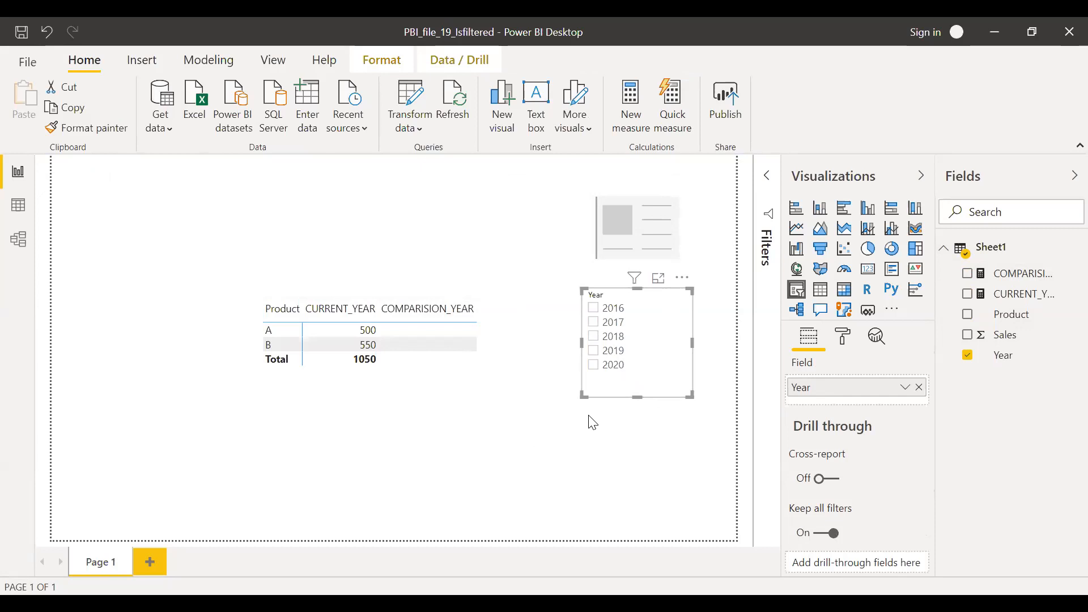
mouse_move(605, 480)
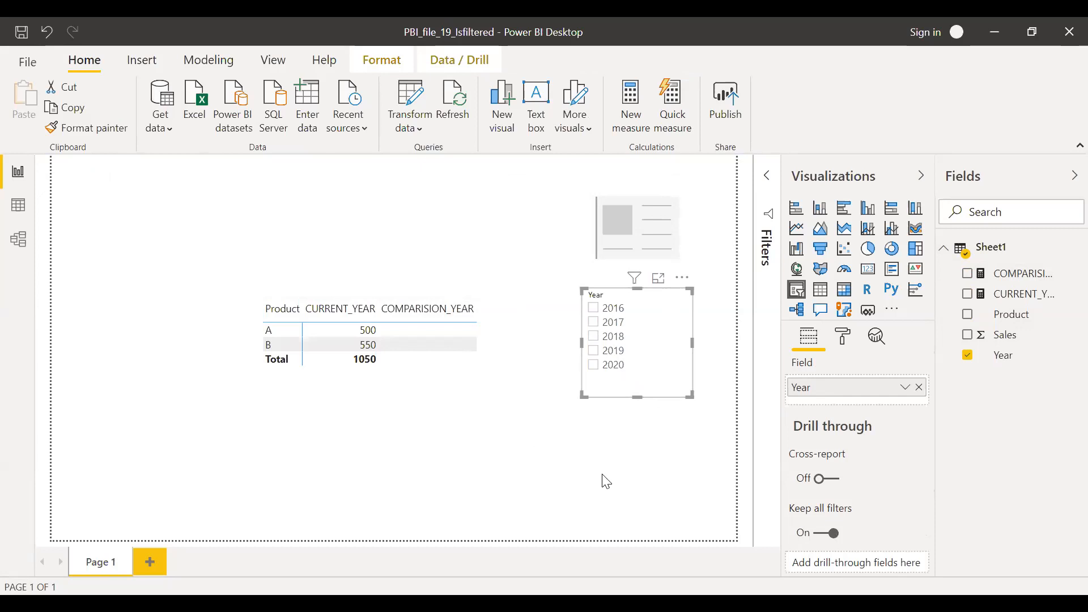
mouse_move(569, 548)
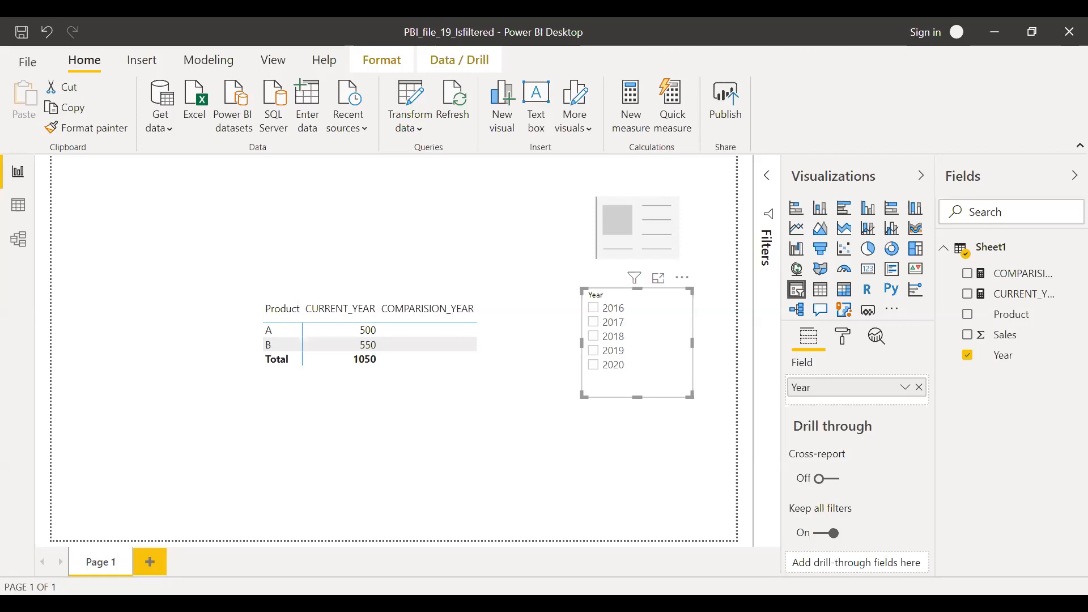
mouse_move(441, 406)
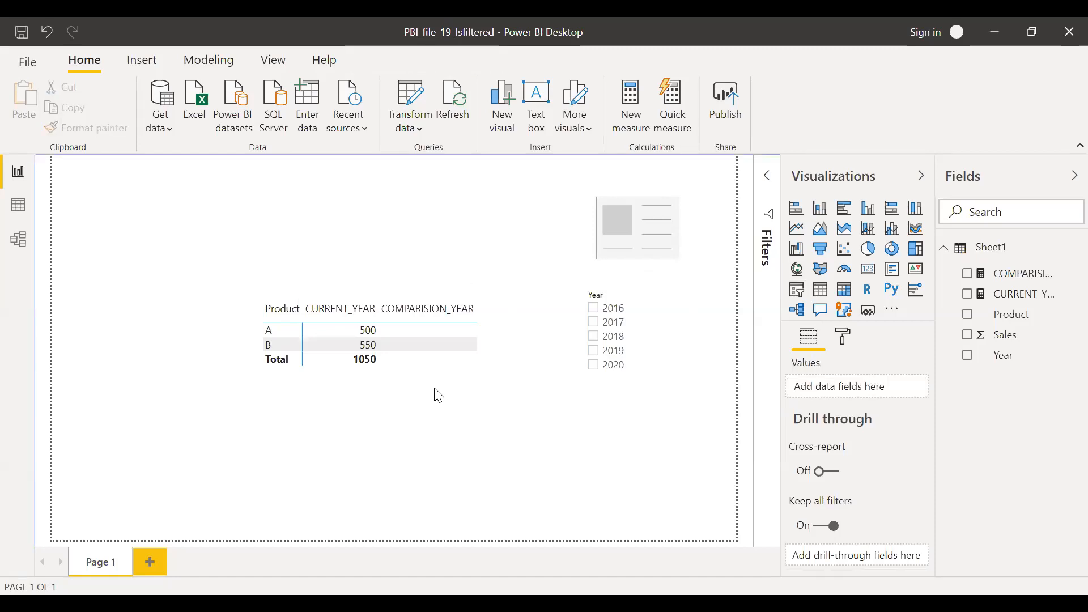
left_click(390, 344)
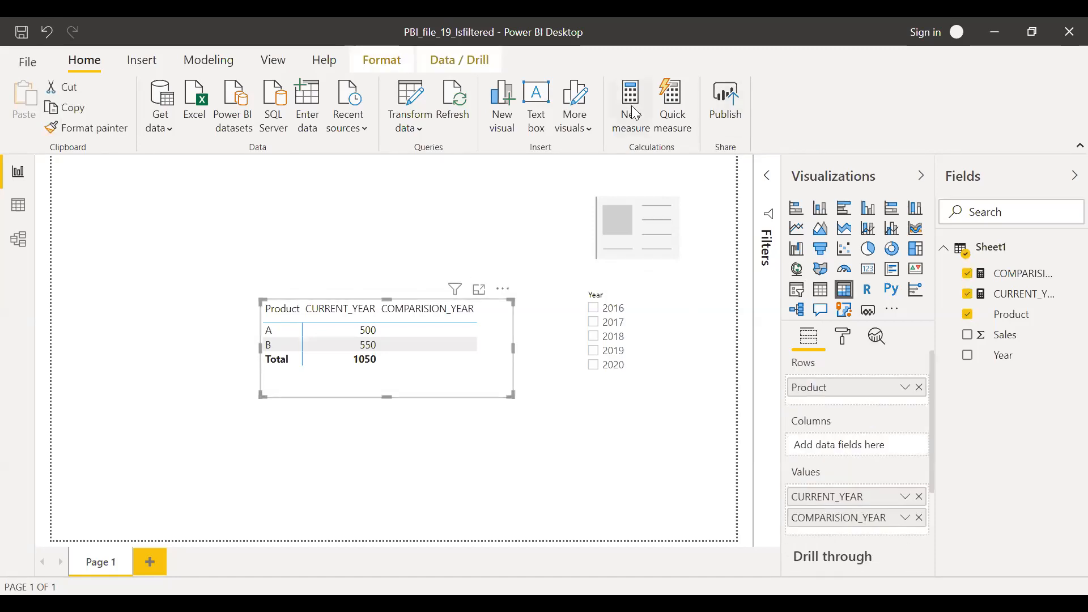
- Start measure TELL_USER = IF(ISFILTERED(Sheet1[Year]) in the formula bar
left_click(630, 93)
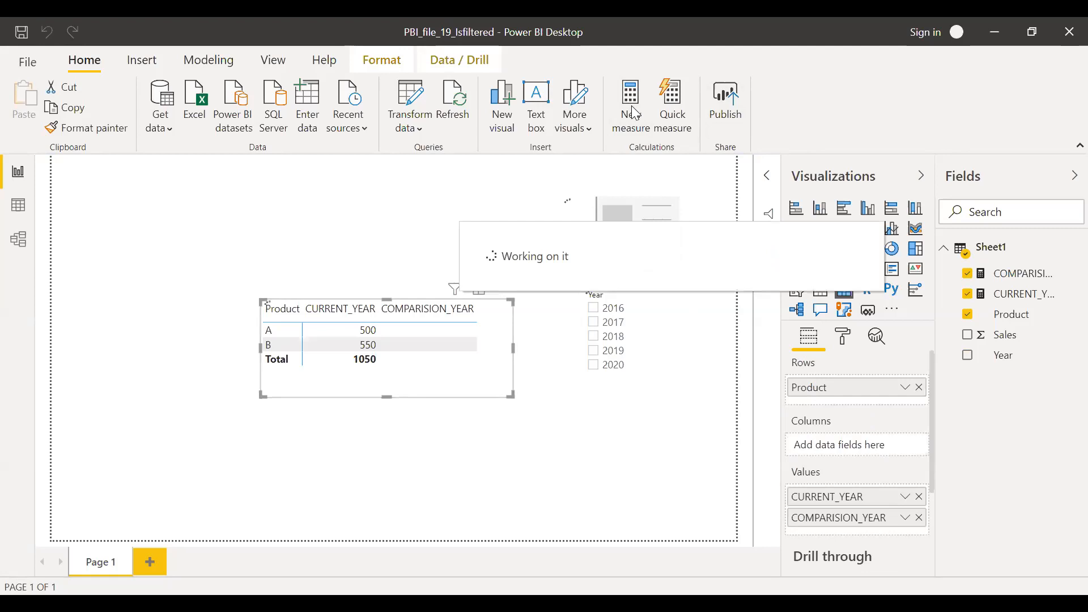
left_click(630, 102)
type("TELL_")
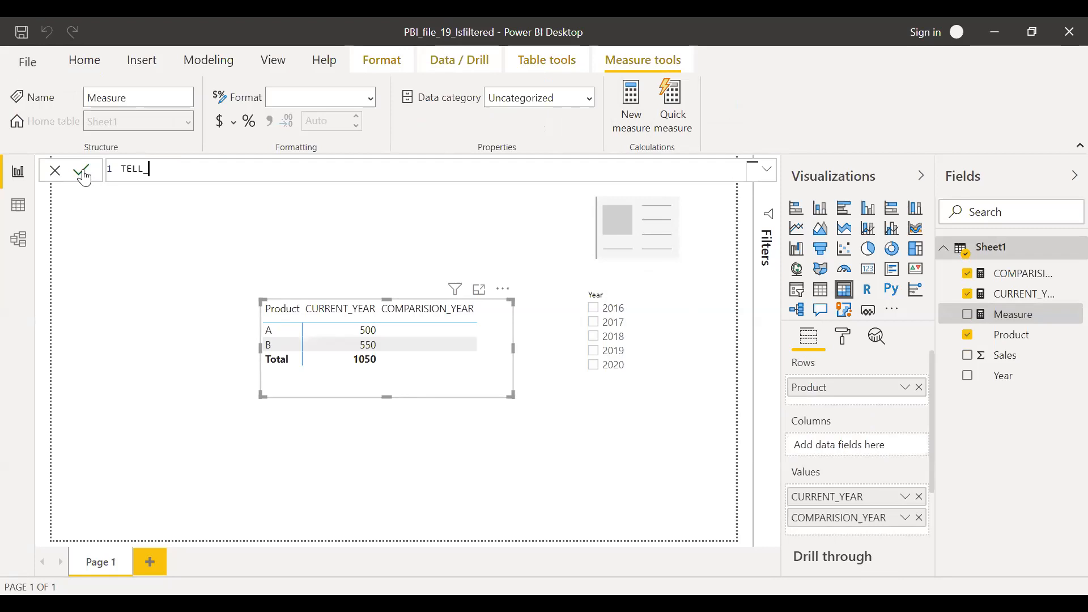
type("USER =")
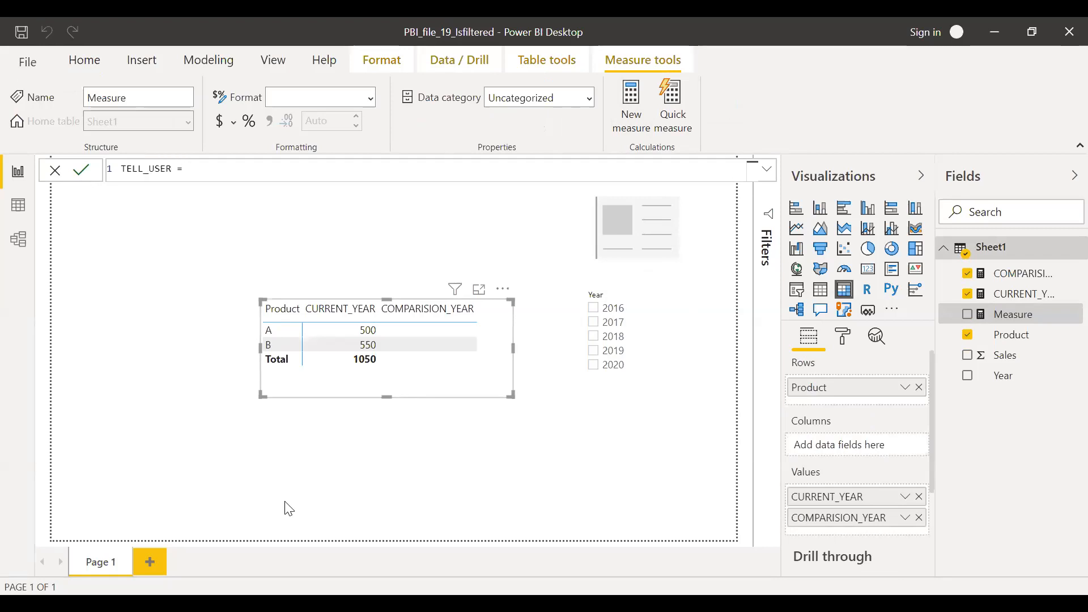
left_click(187, 169)
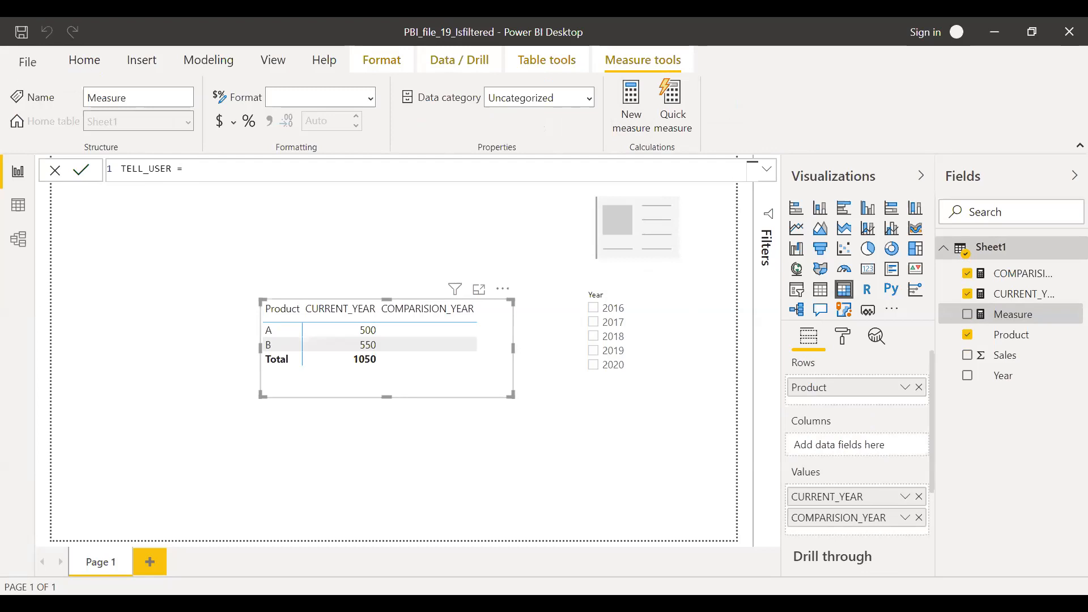
type("I")
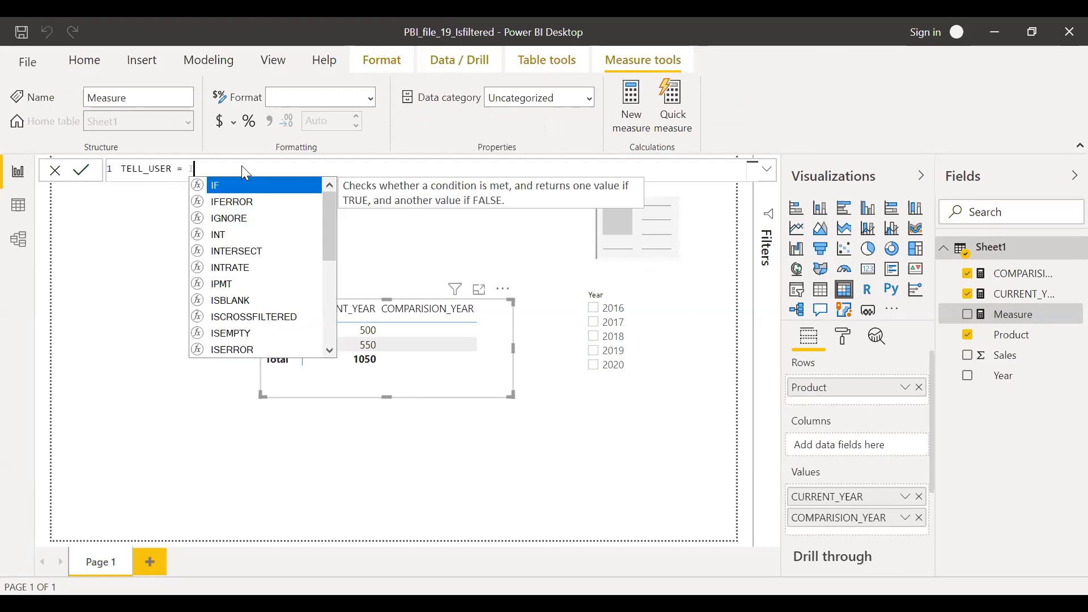
type("ISFILTERED(Sheet1[Year")
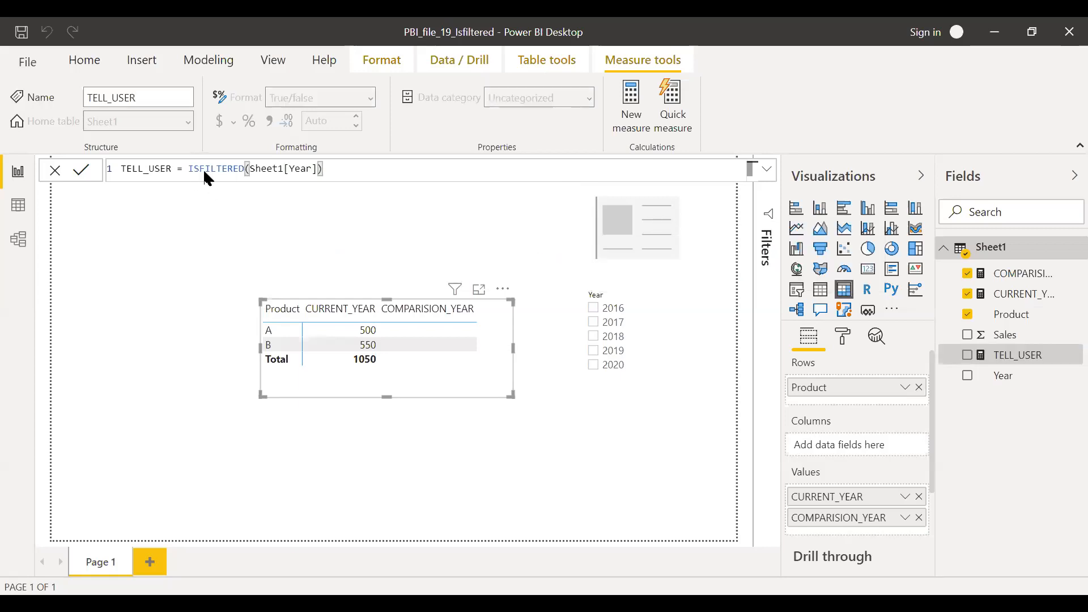
mouse_move(573, 242)
type("IF(")
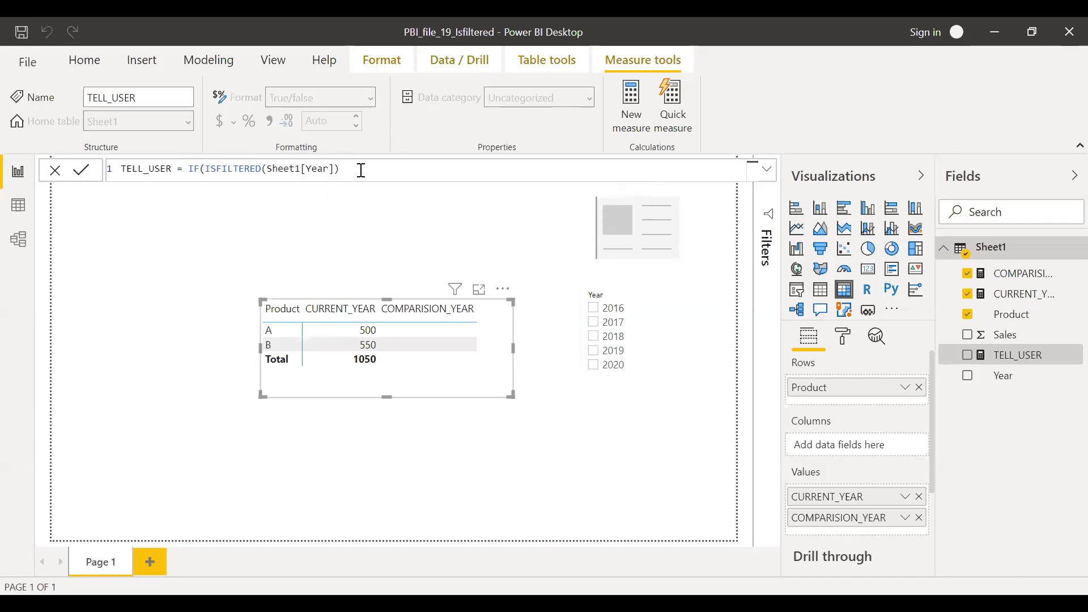
- Complete TELL_USER with ,SELECTEDVALUE(Sheet1[Year]),"Please select a year") and commit it
left_click(341, 167)
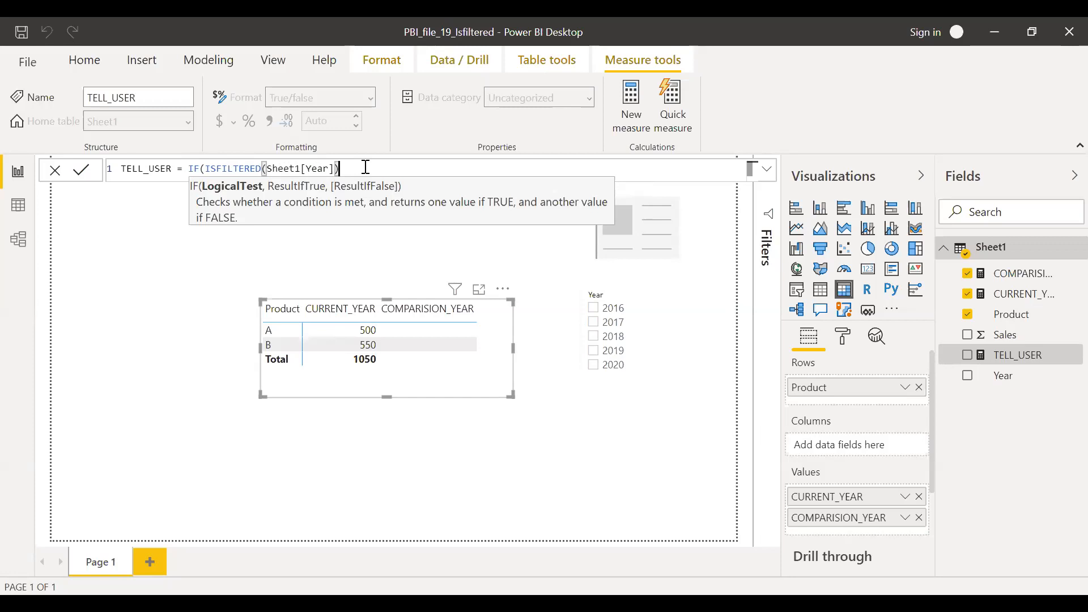
type(",")
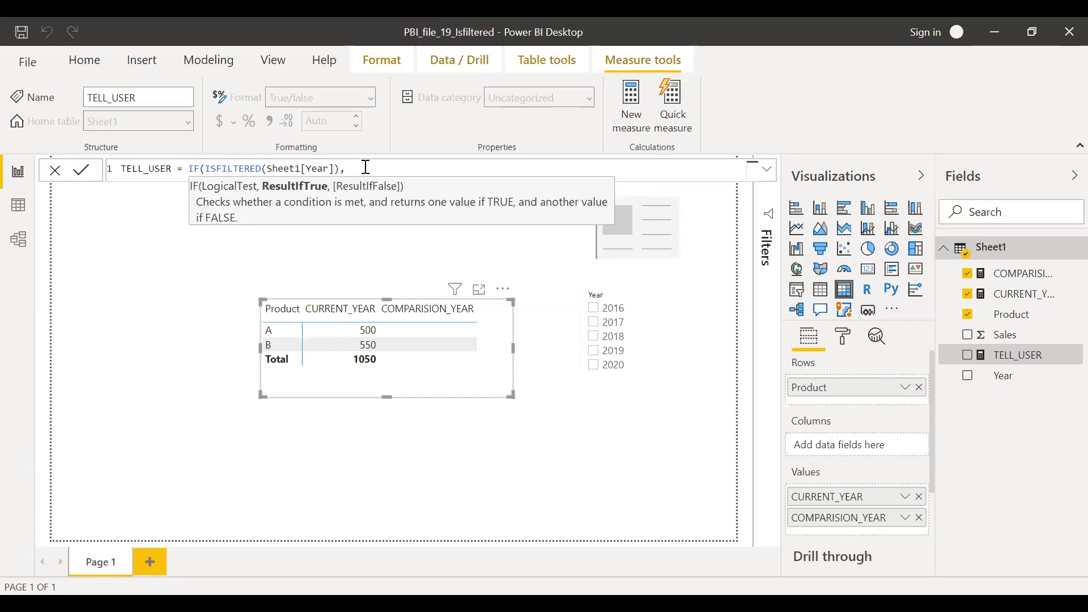
type("\"")
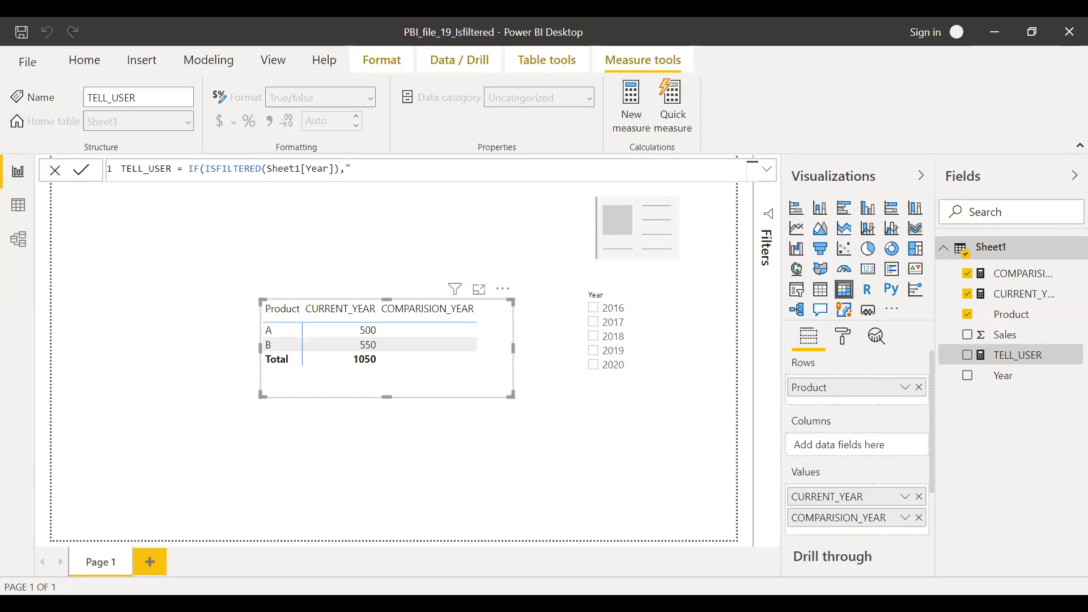
type("SELECTEDVALUE(Sheet1[Year")
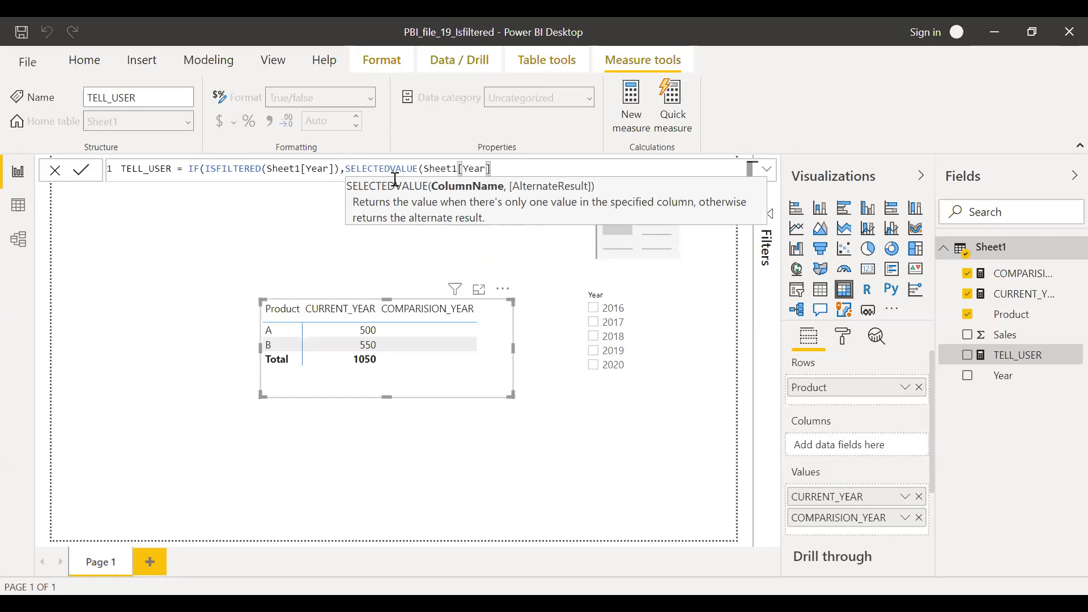
type("),")
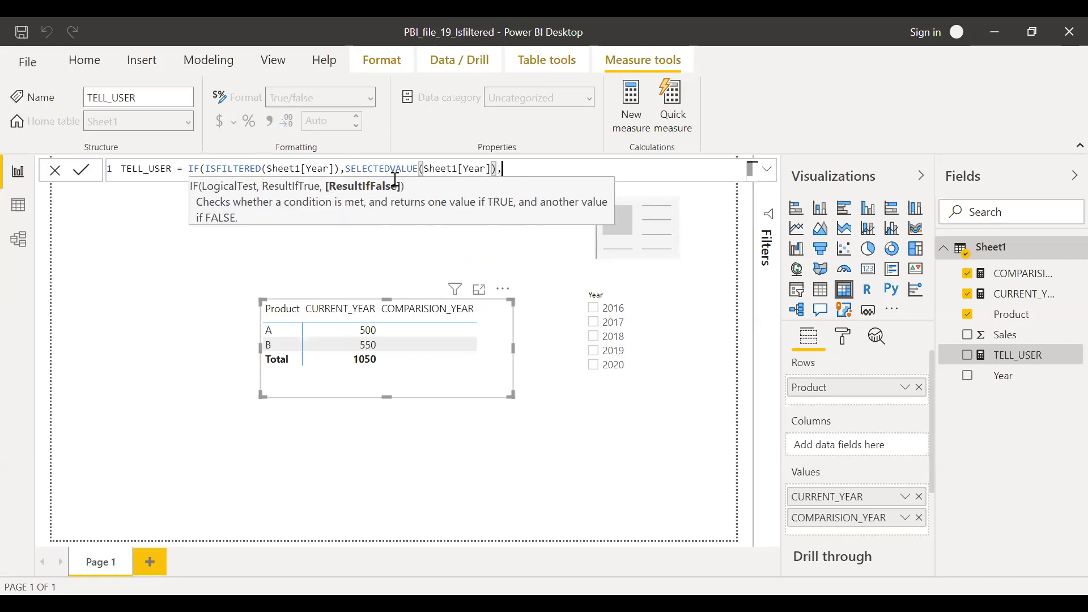
type("\"")
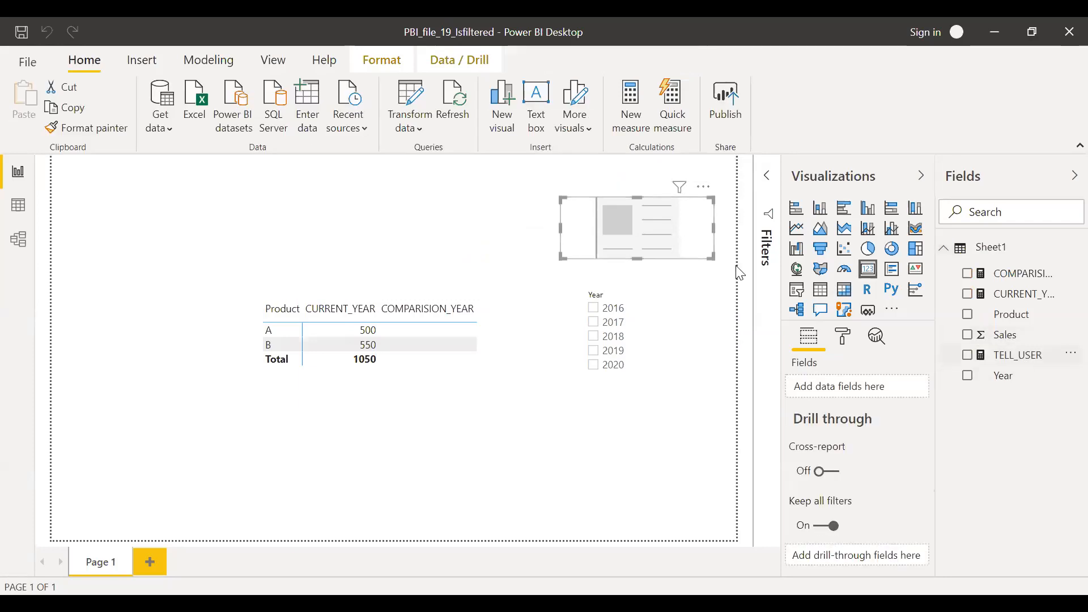
- Show TELL_USER in the card, filter the slicer to 2017, and reopen the measure's formula
left_click(967, 355)
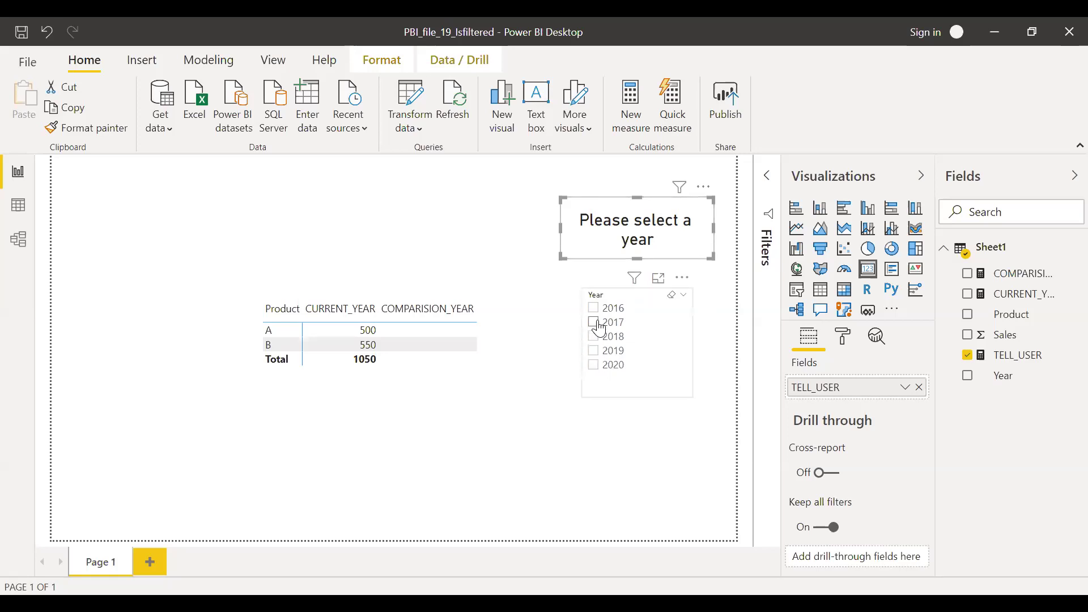
left_click(593, 322)
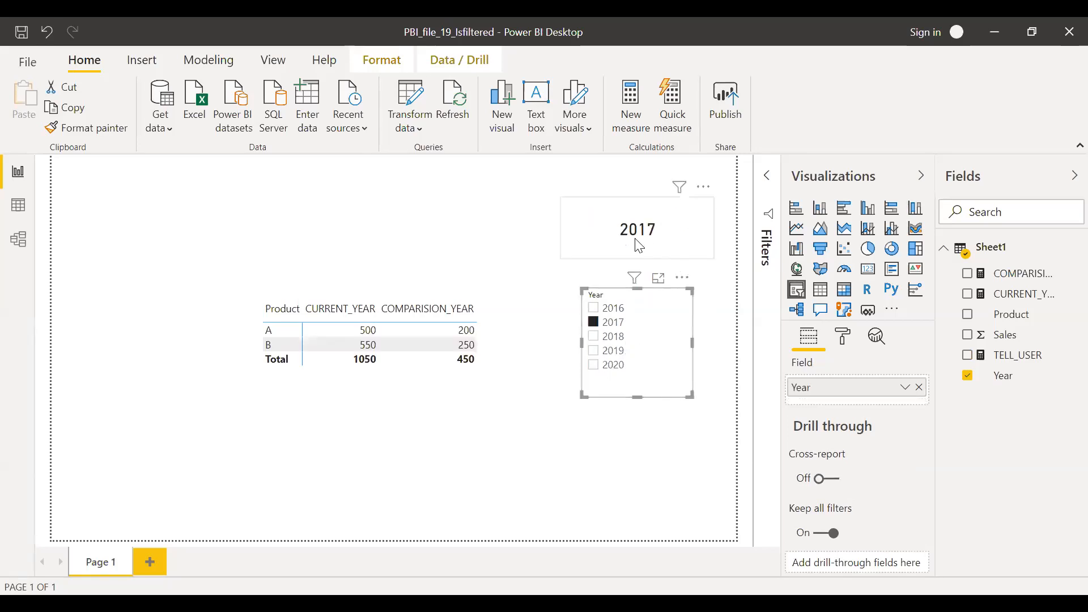
mouse_move(648, 254)
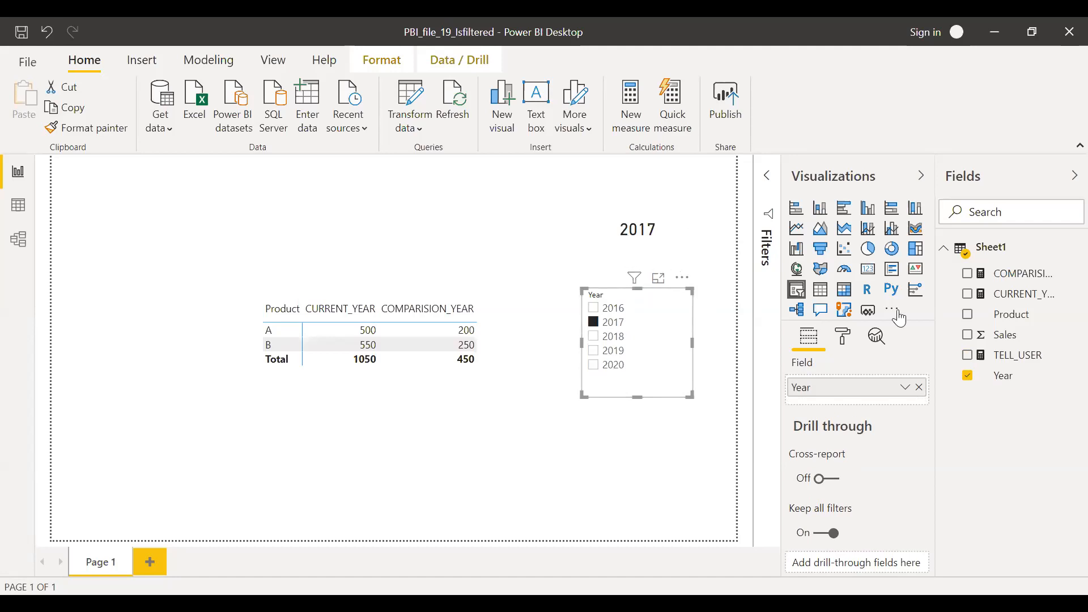
left_click(1018, 355)
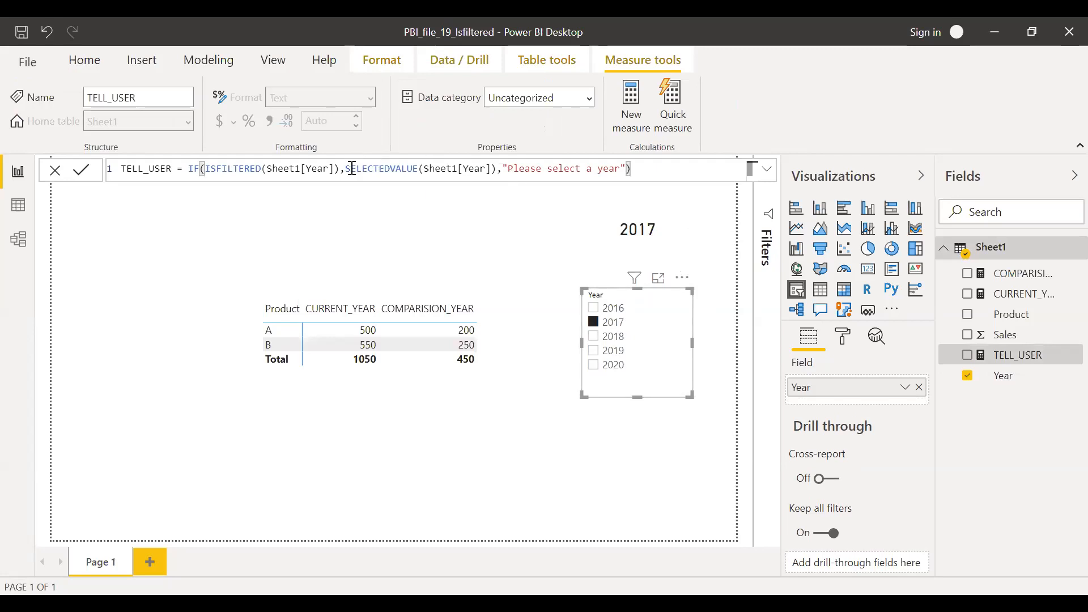
- Prefix the year with "Selected Year is " & in TELL_USER, then clear the 2017 filter
double_click(381, 168)
type("\"")
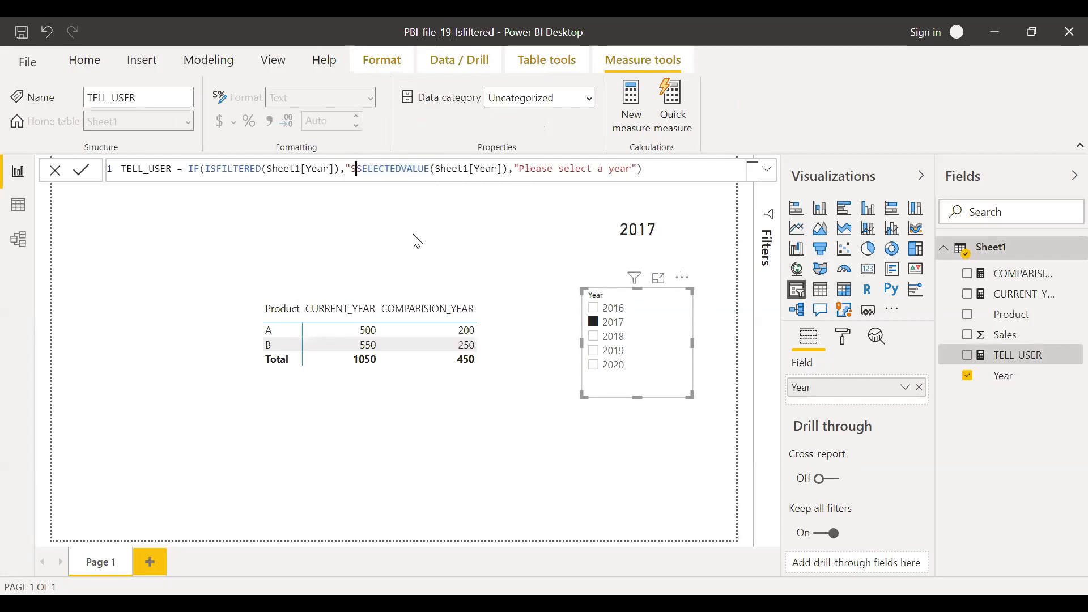
type("Selected")
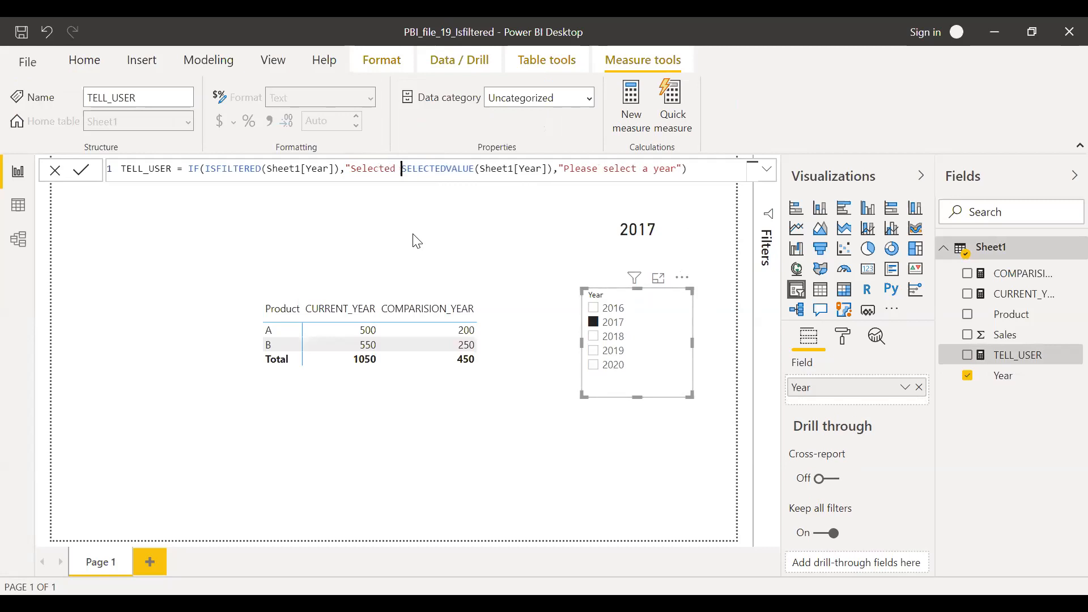
type("Year is \"")
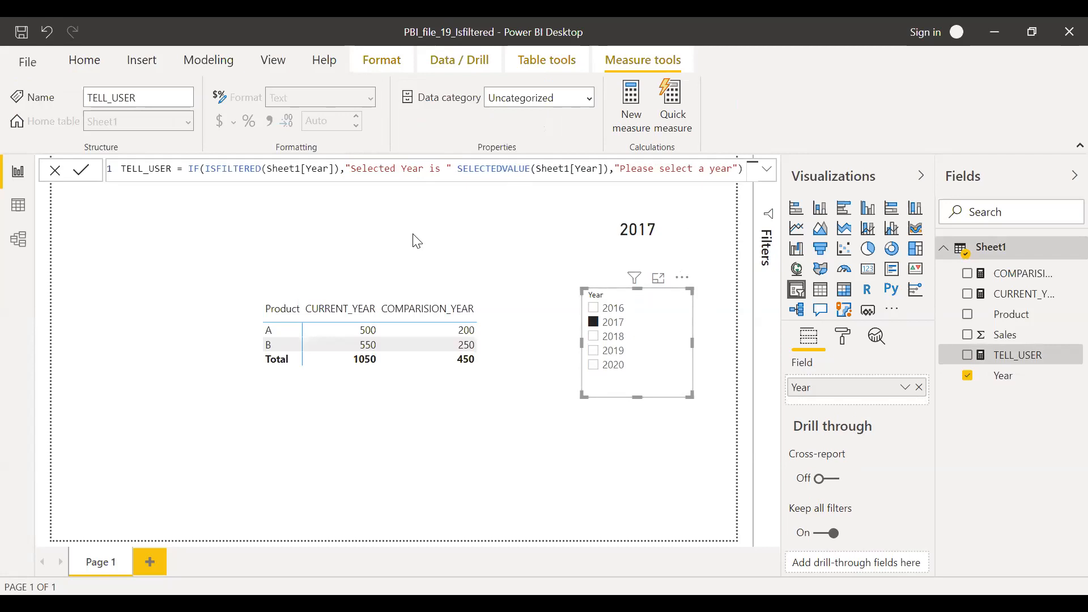
type("&")
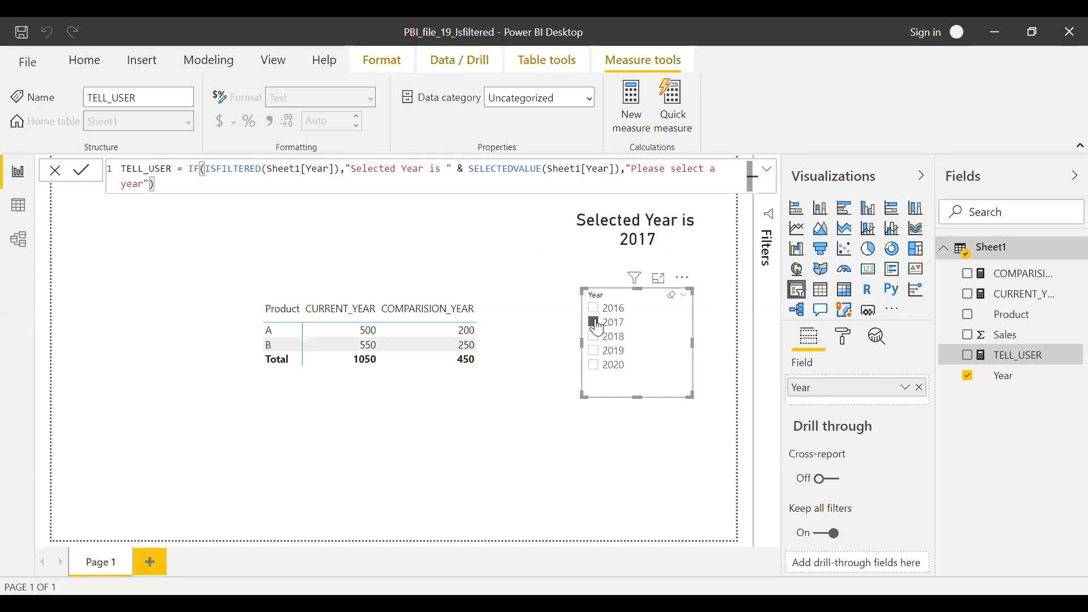
left_click(592, 321)
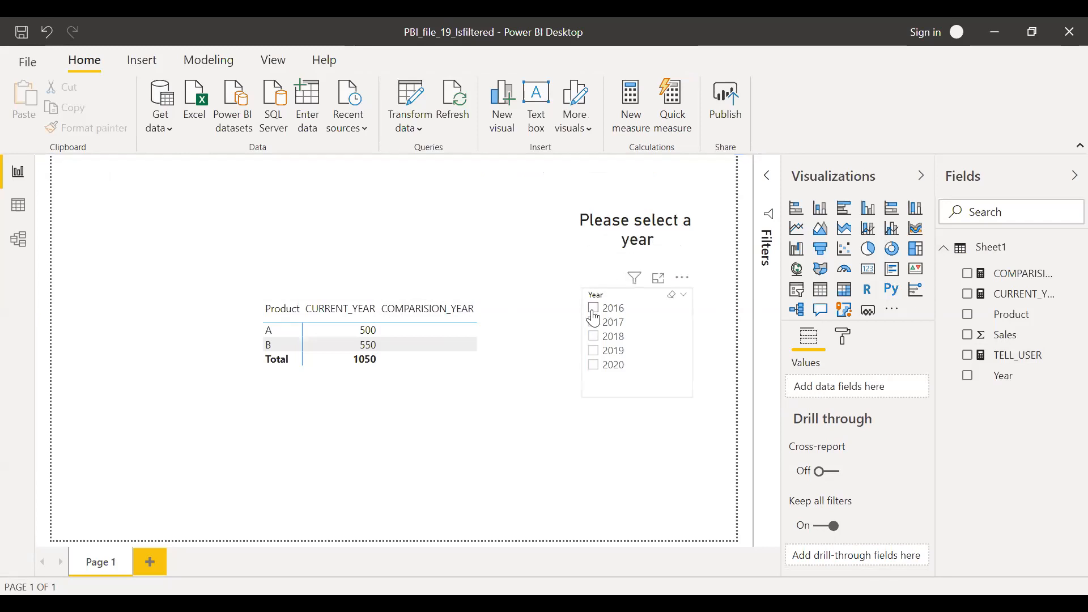
- Pick 2016 in the Year slicer so the card reads 'Selected Year is 2016', then reopen TELL_USER's formula
left_click(593, 308)
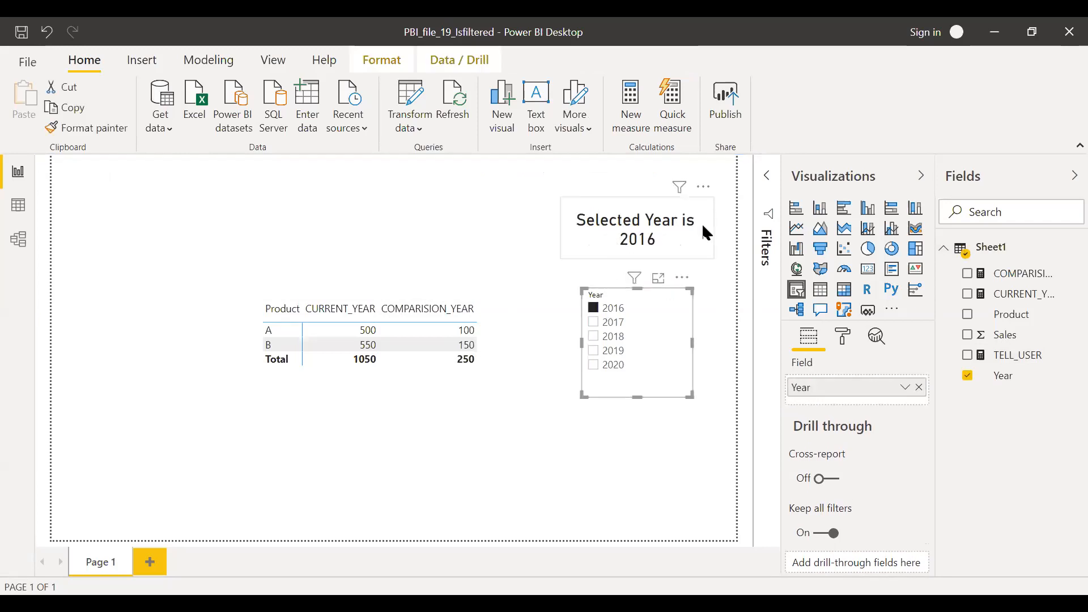
mouse_move(591, 223)
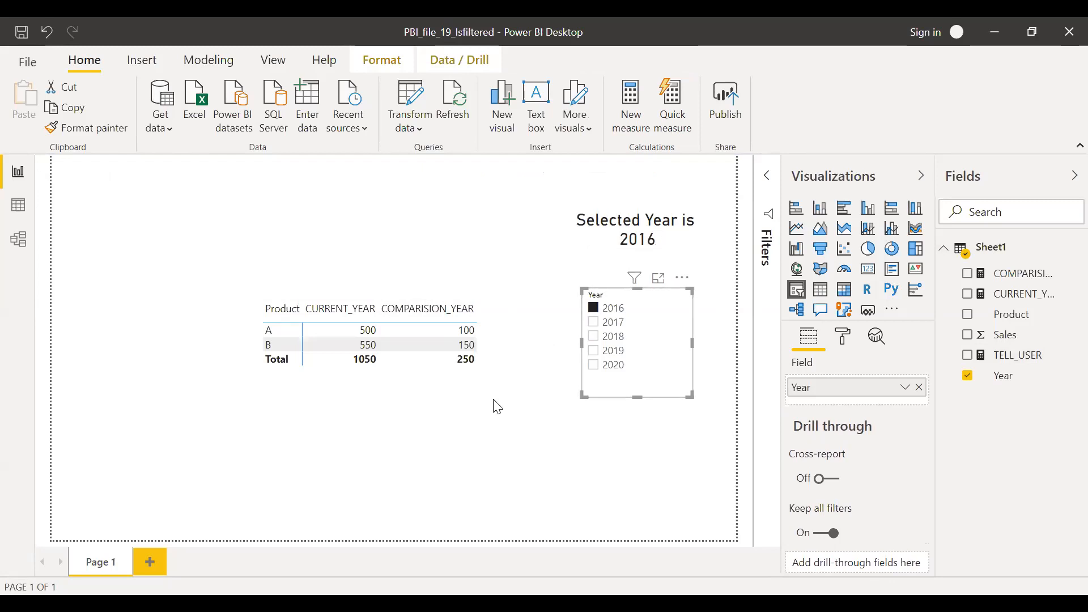
mouse_move(612, 419)
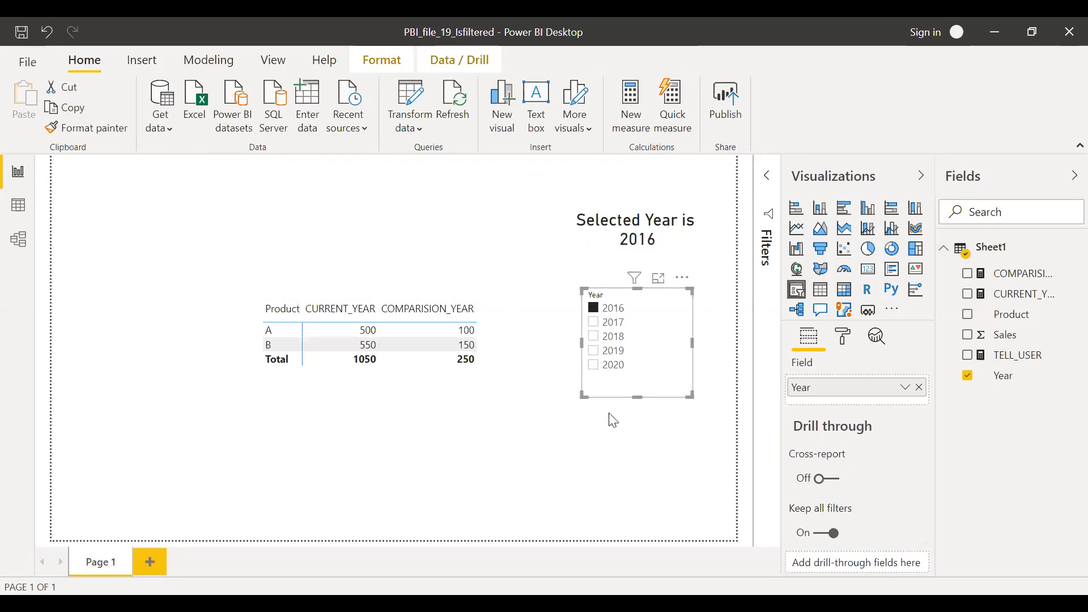
mouse_move(1046, 307)
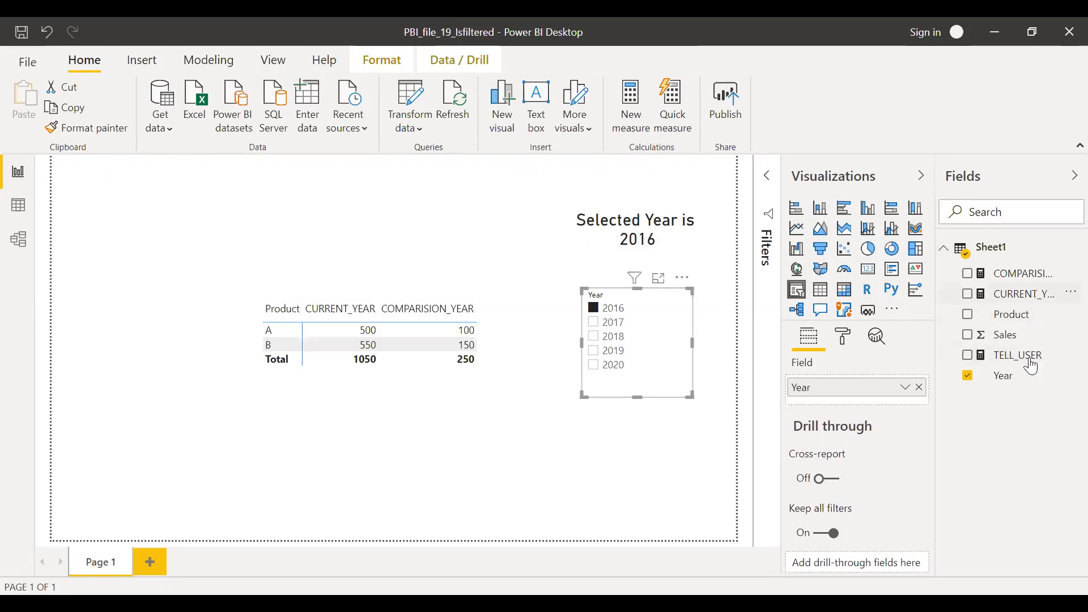
left_click(1017, 355)
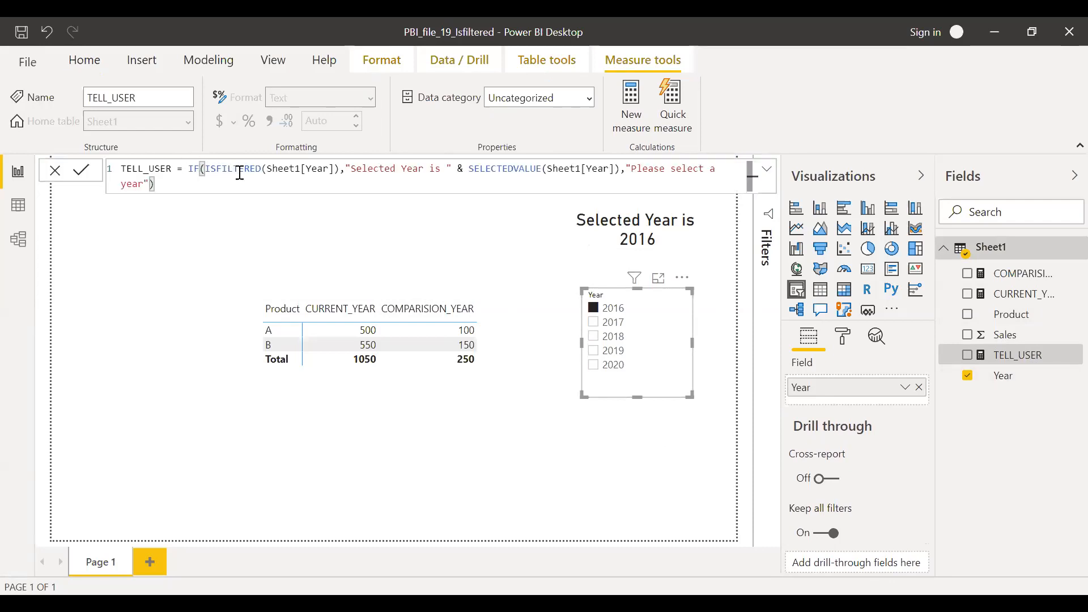
mouse_move(616, 363)
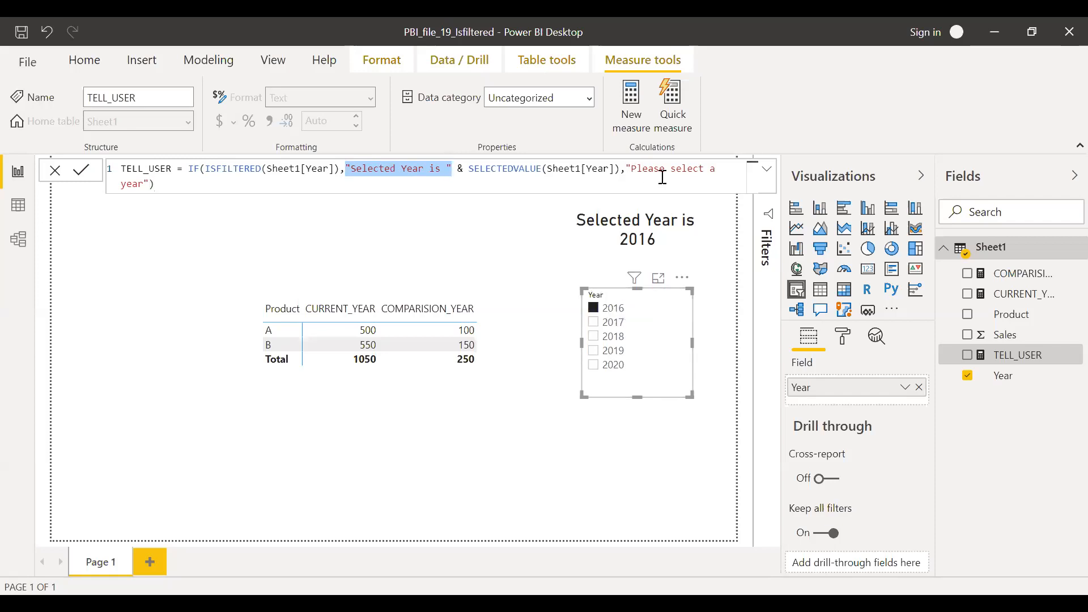
mouse_move(507, 428)
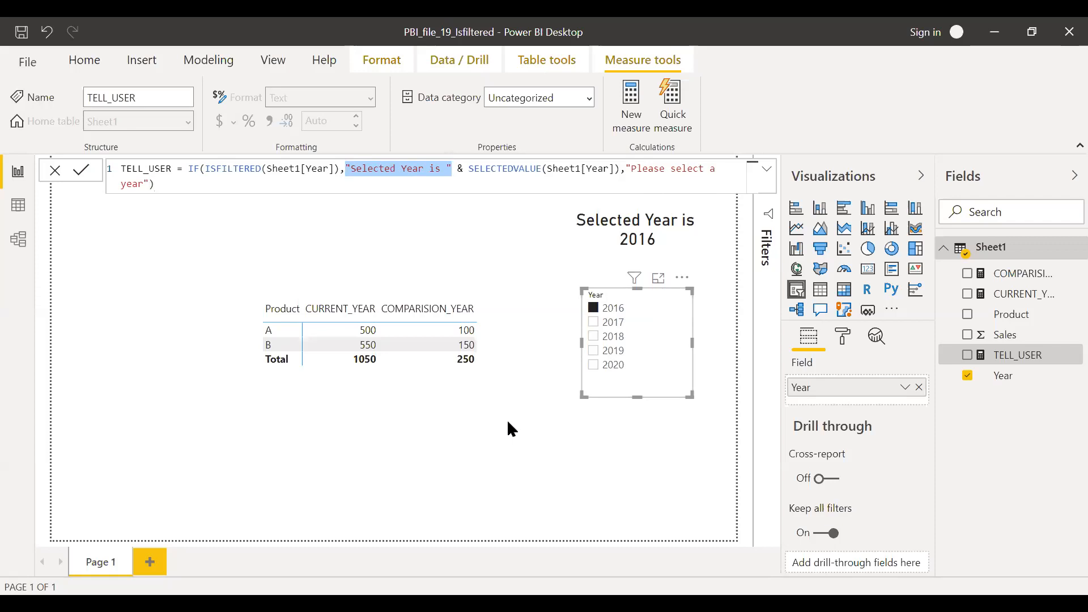